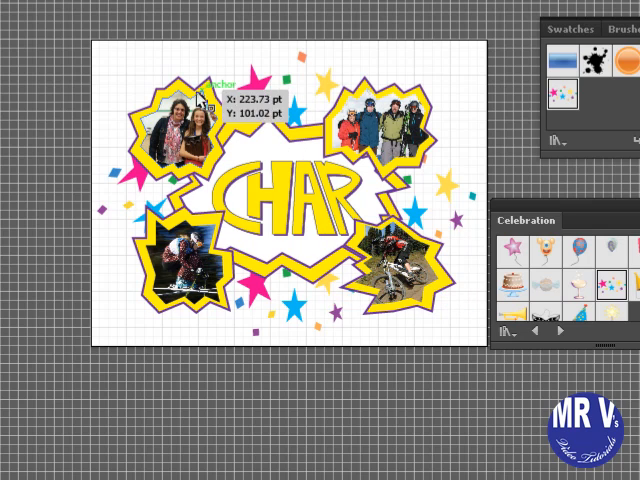
pyautogui.moveTo(443, 306)
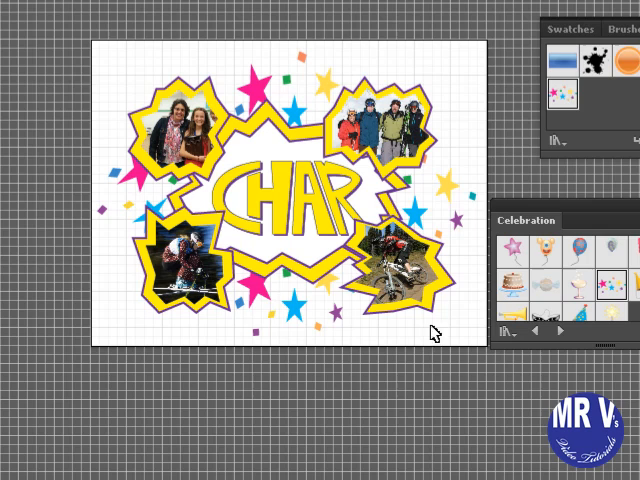
pyautogui.moveTo(49, 118)
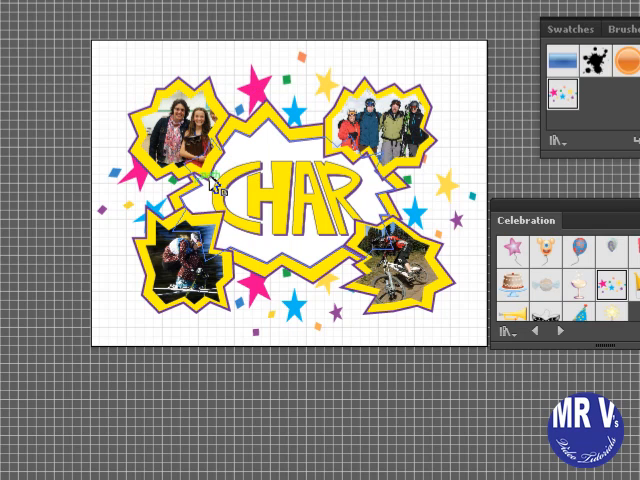
pyautogui.moveTo(480, 176)
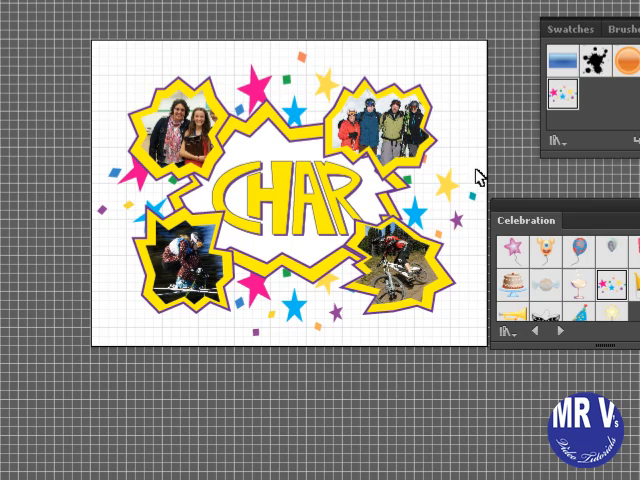
pyautogui.moveTo(520, 238)
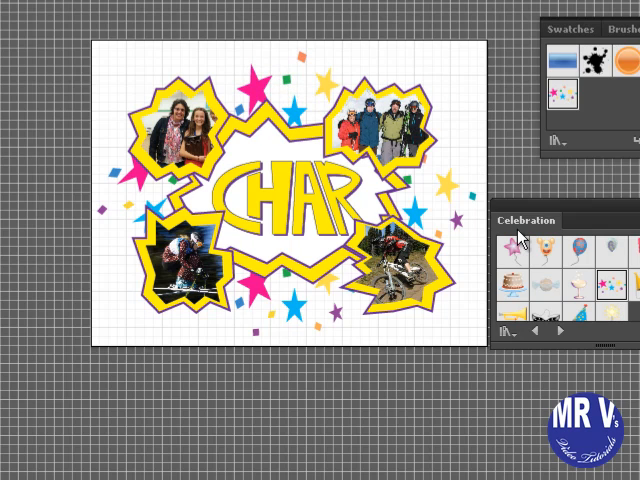
pyautogui.moveTo(531, 244)
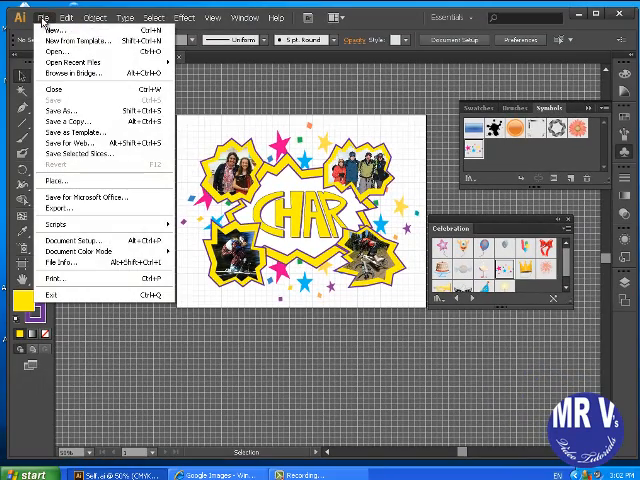
# Create a new landscape Letter-size document named 'Personal Reflection'
pyautogui.click(63, 29)
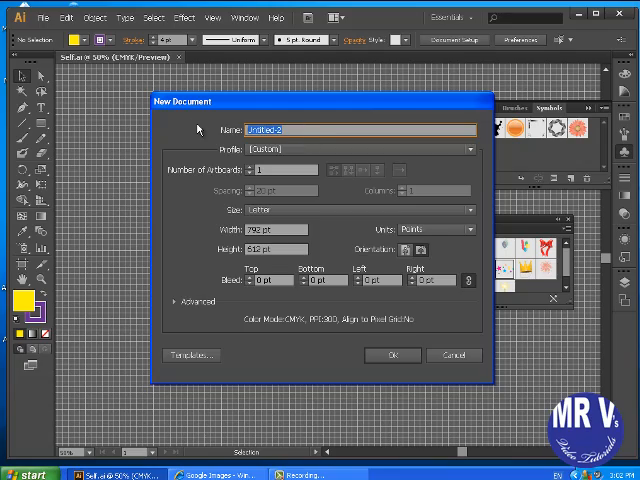
pyautogui.write('Personal Reflection')
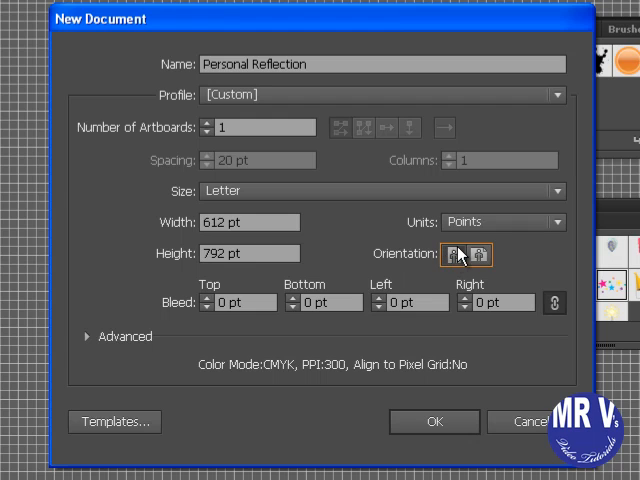
pyautogui.click(478, 254)
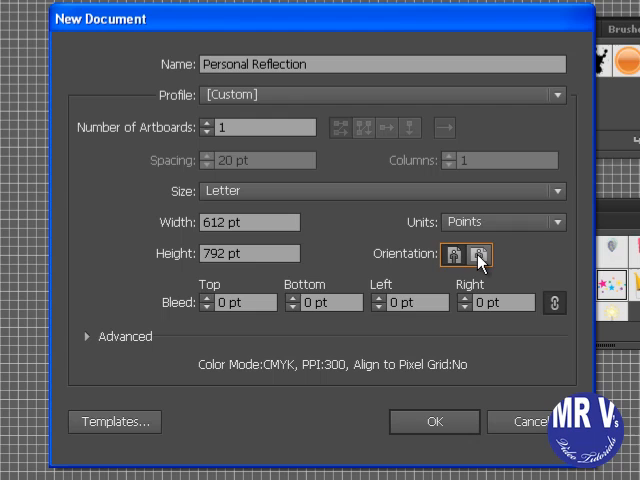
pyautogui.click(477, 254)
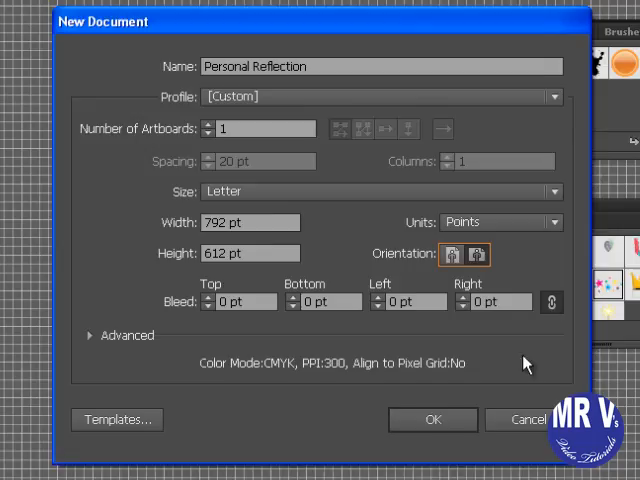
pyautogui.click(434, 419)
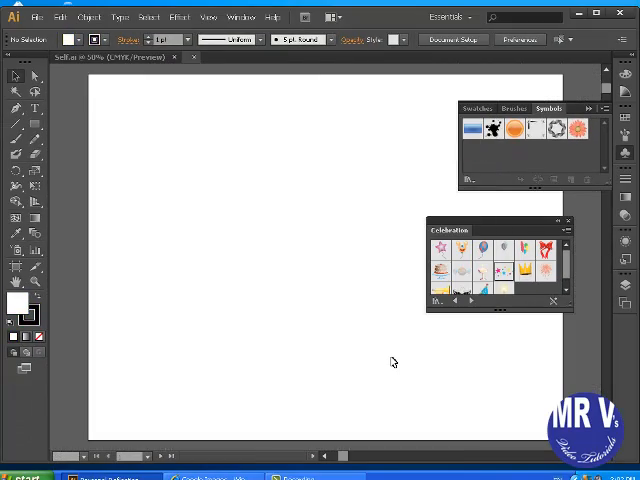
# Show the grid over the Personal Reflection artboard from the View menu
pyautogui.click(207, 16)
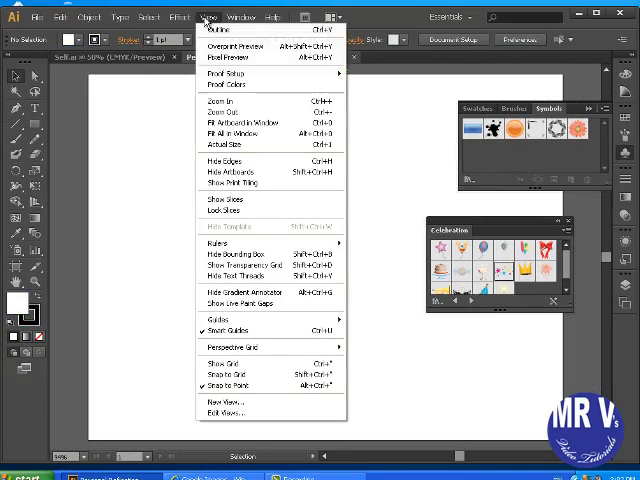
pyautogui.moveTo(228, 361)
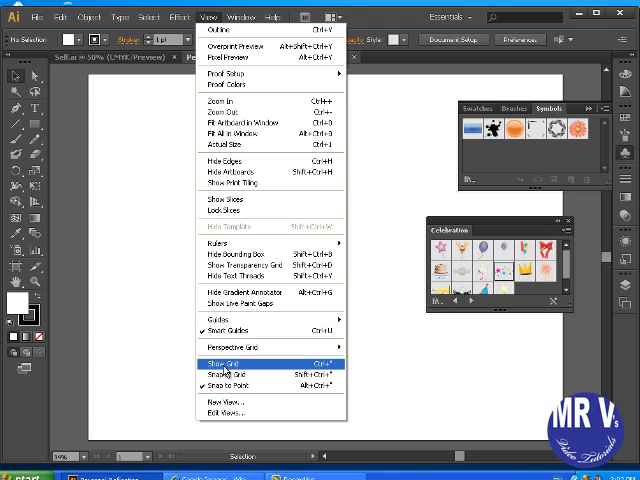
pyautogui.moveTo(208, 376)
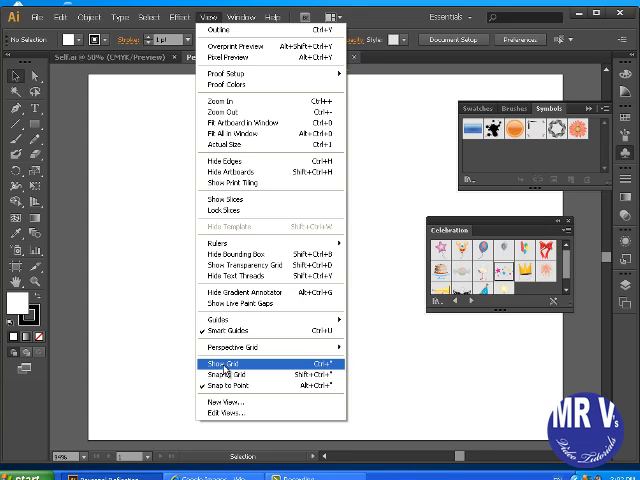
pyautogui.click(220, 358)
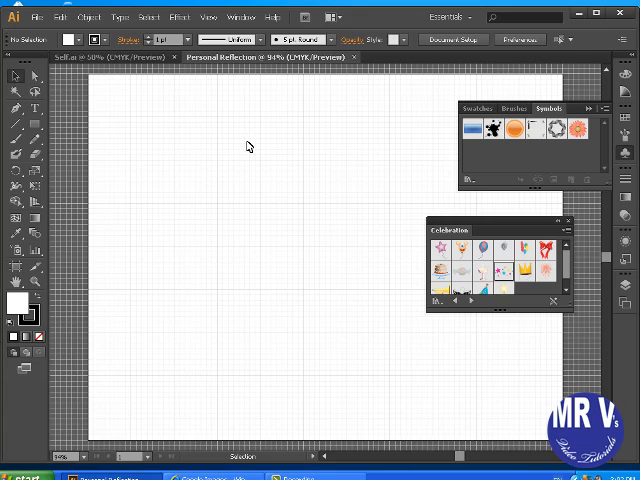
pyautogui.moveTo(306, 297)
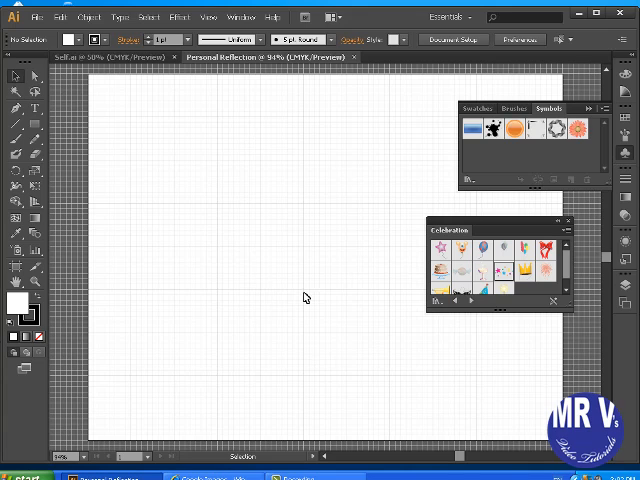
pyautogui.moveTo(285, 183)
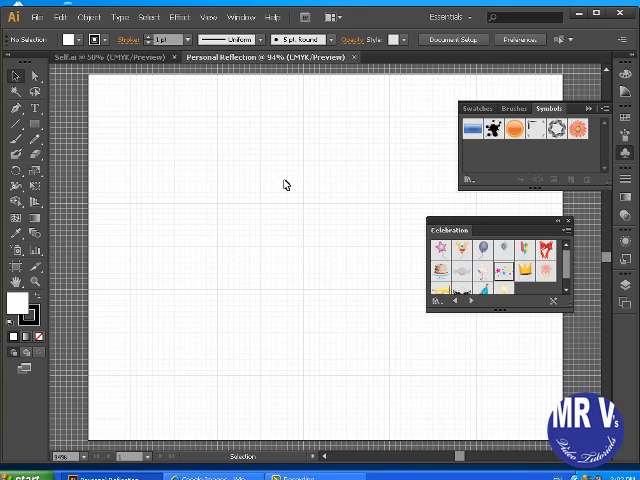
pyautogui.moveTo(284, 190)
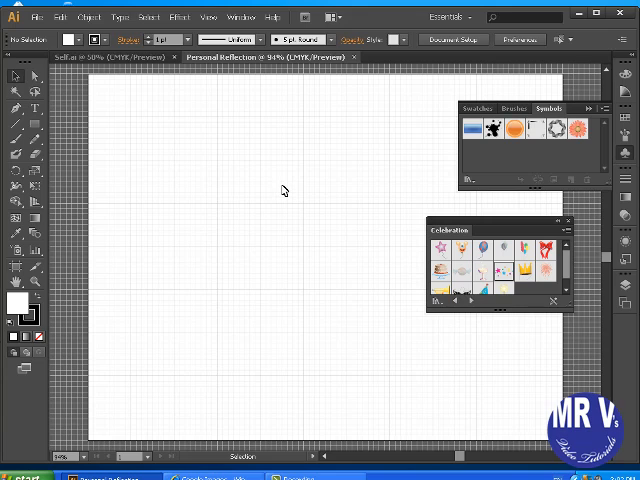
pyautogui.moveTo(259, 204)
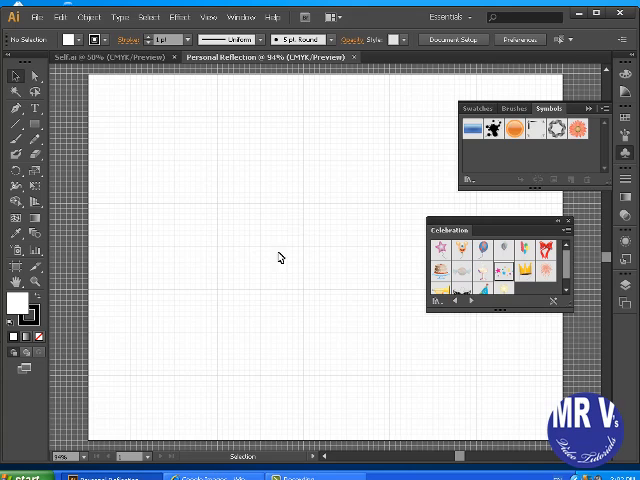
pyautogui.moveTo(277, 212)
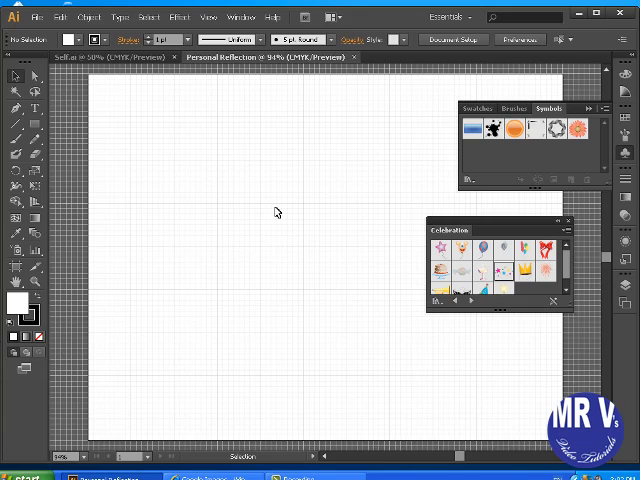
pyautogui.moveTo(259, 220)
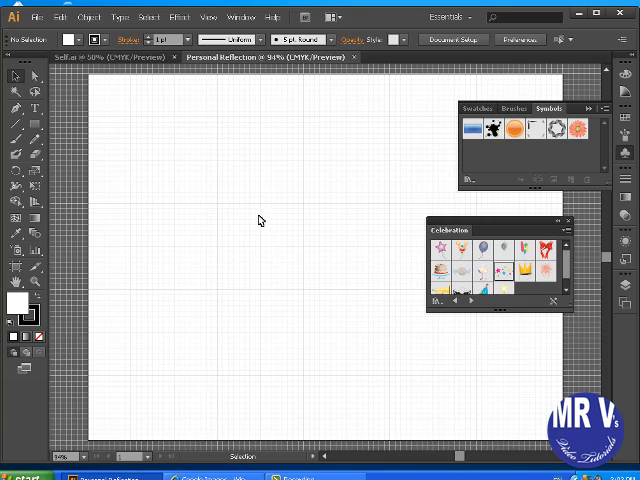
pyautogui.moveTo(272, 216)
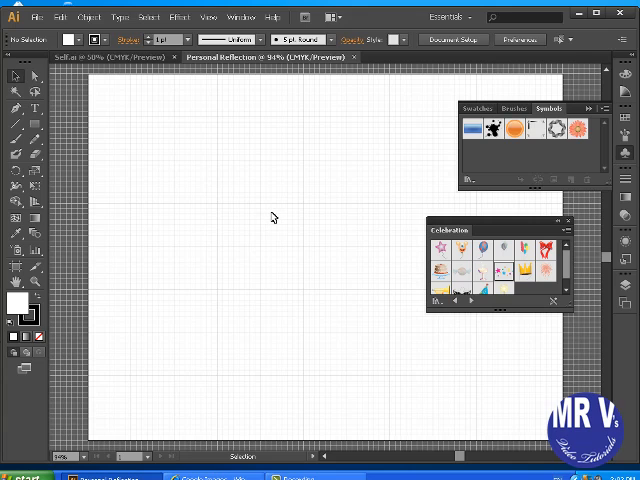
pyautogui.moveTo(291, 257)
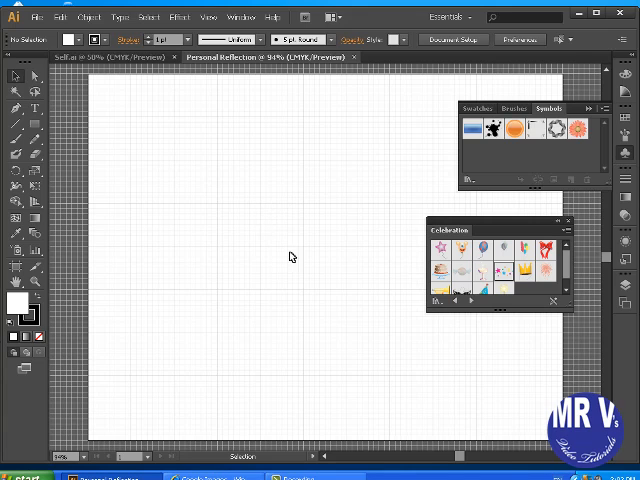
pyautogui.moveTo(172, 154)
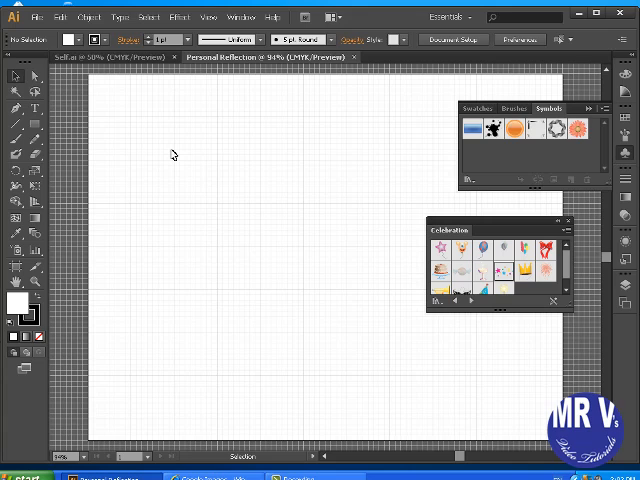
pyautogui.moveTo(204, 157)
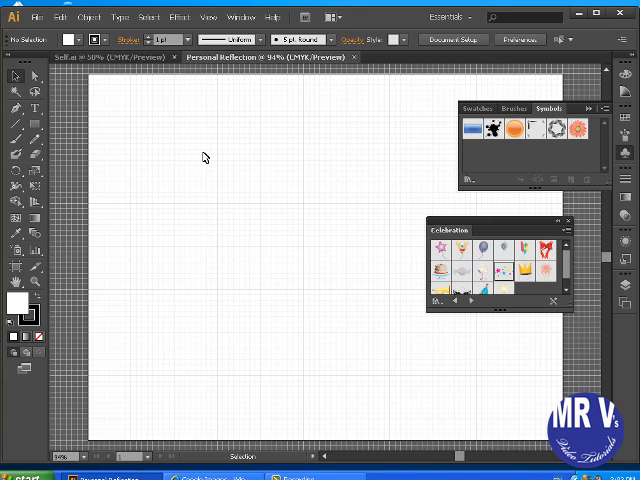
pyautogui.moveTo(132, 183)
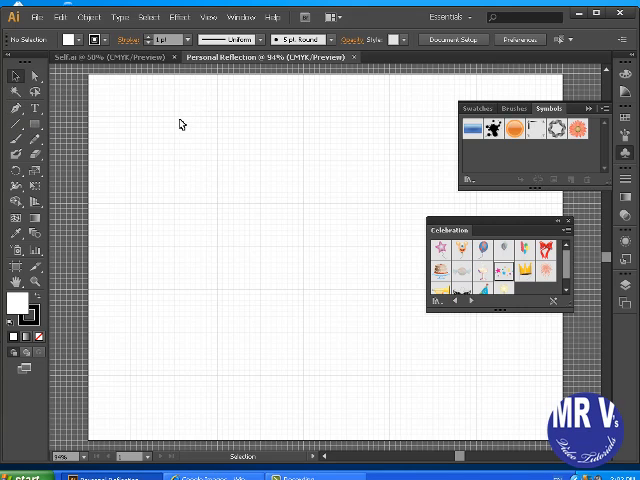
pyautogui.moveTo(242, 215)
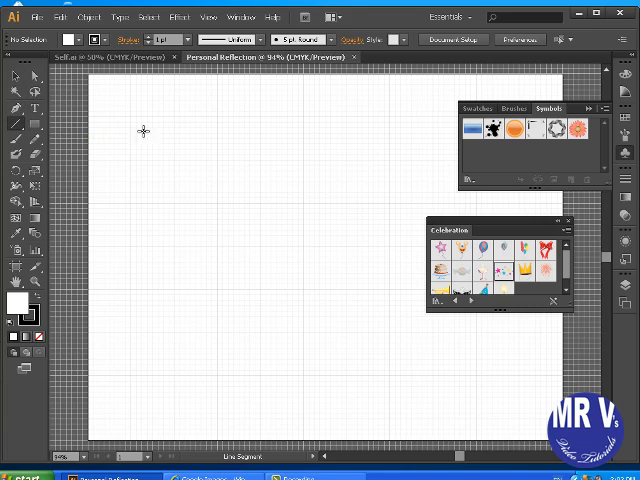
# Start a practice H outline by placing exact-length straight line segments and corners
pyautogui.click(145, 131)
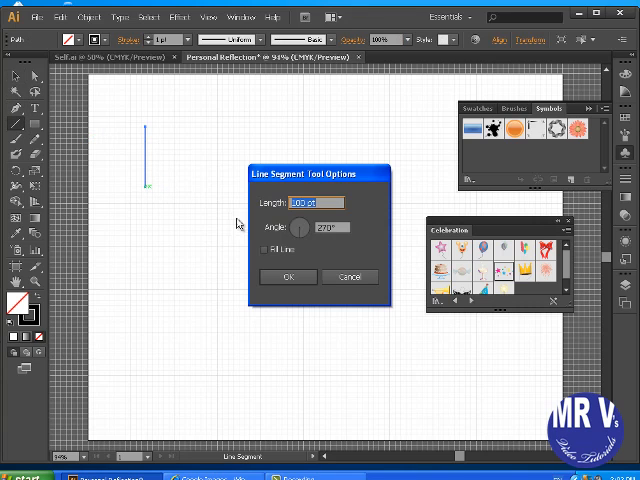
pyautogui.click(288, 277)
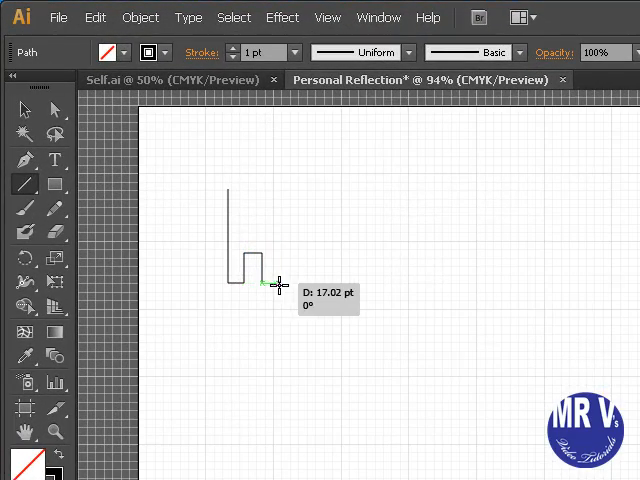
pyautogui.click(278, 190)
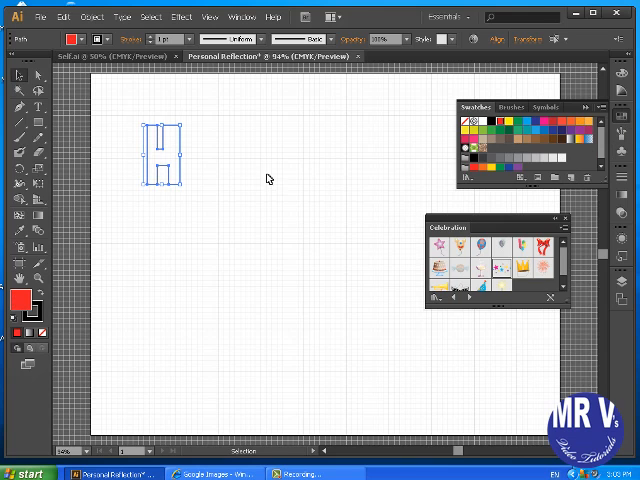
pyautogui.moveTo(119, 221)
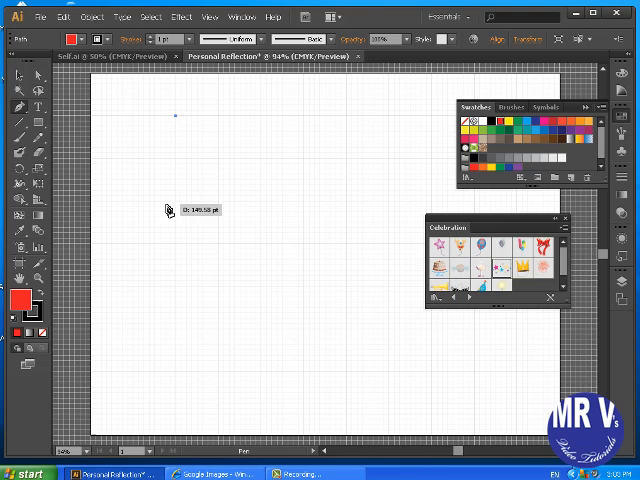
# Pen-draw the red H letter shape, then begin the lower arm of the E
pyautogui.moveTo(175, 115); pyautogui.dragTo(185, 200)
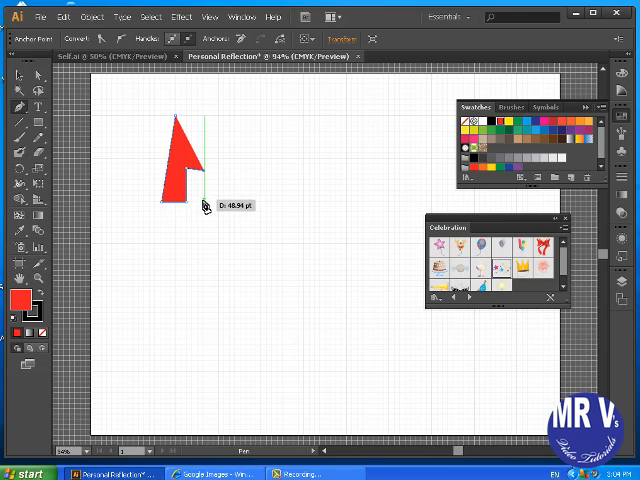
pyautogui.click(222, 122)
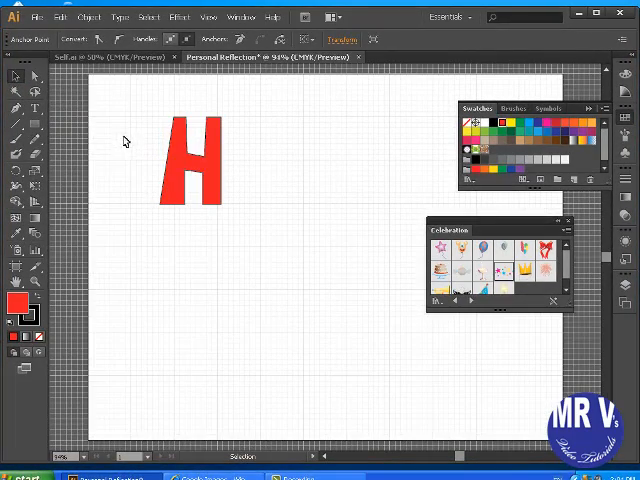
pyautogui.click(190, 165)
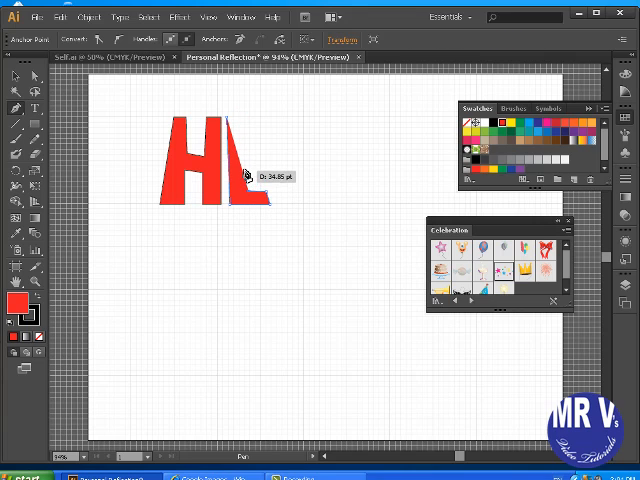
pyautogui.moveTo(245, 175); pyautogui.dragTo(260, 160)
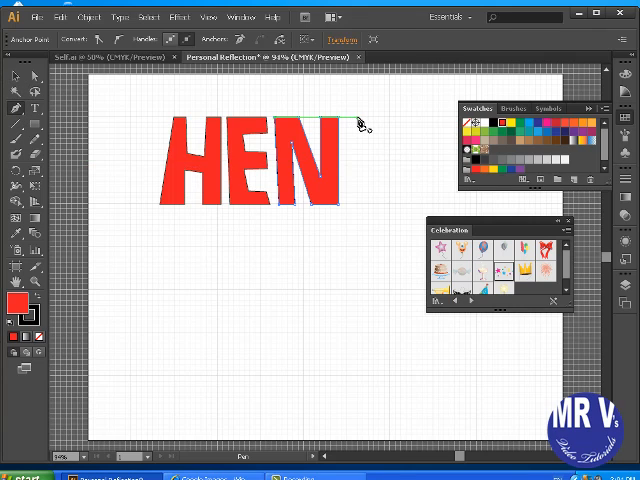
# Begin drawing the red R shape beside the N with the Pen tool
pyautogui.moveTo(360, 124); pyautogui.dragTo(363, 205)
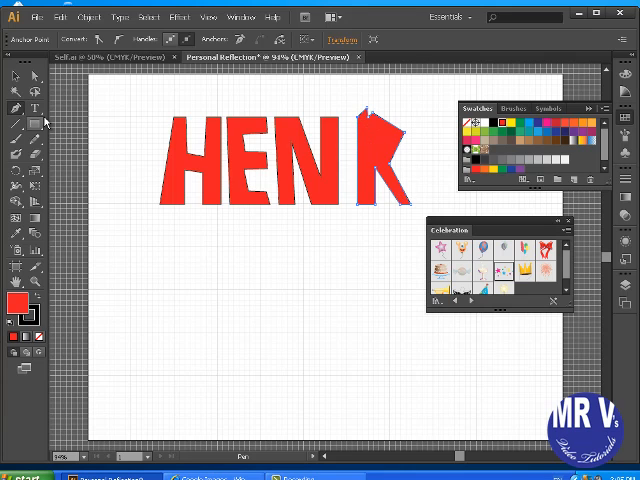
pyautogui.moveTo(458, 457)
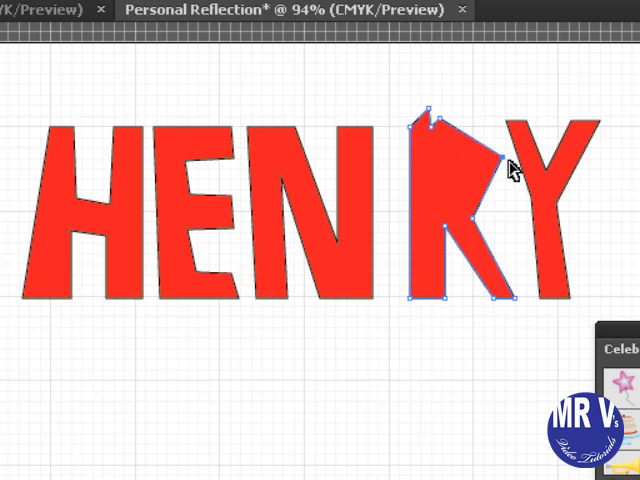
pyautogui.moveTo(505, 170)
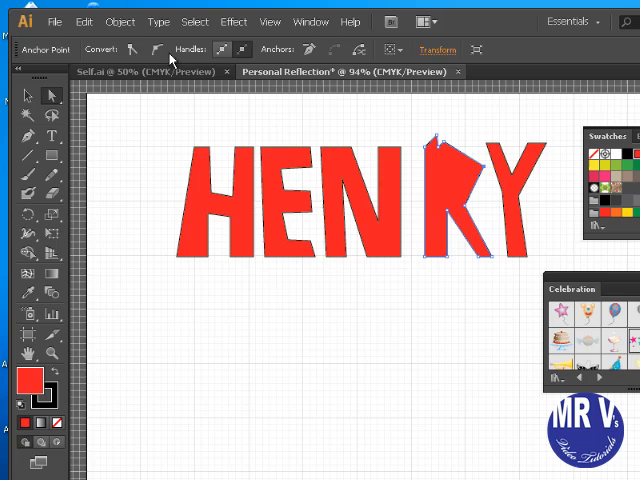
pyautogui.moveTo(100, 54)
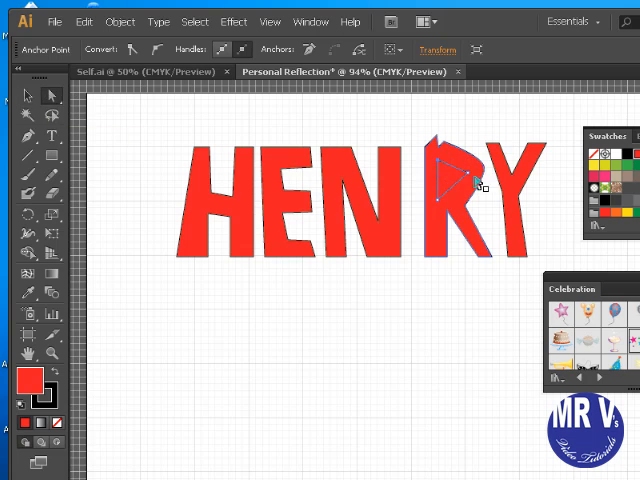
# Adjust the R's inner counter and combine it with the R into a compound path
pyautogui.moveTo(475, 180); pyautogui.dragTo(470, 178)
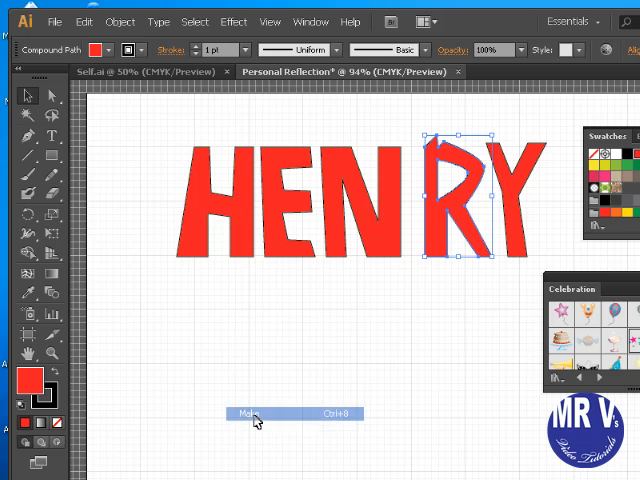
pyautogui.click(248, 413)
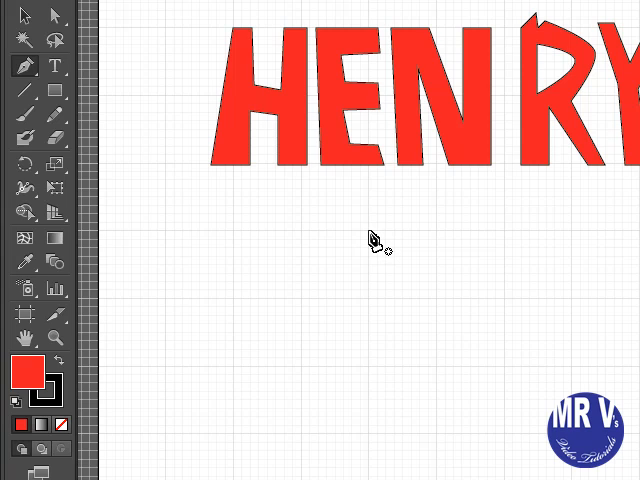
pyautogui.moveTo(307, 164); pyautogui.dragTo(307, 310)
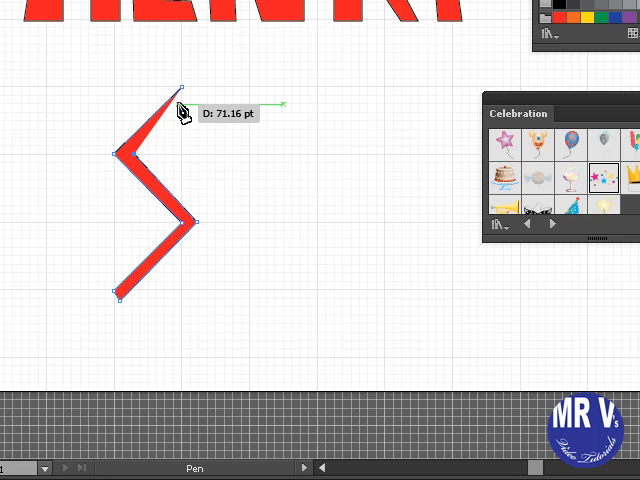
pyautogui.moveTo(188, 98)
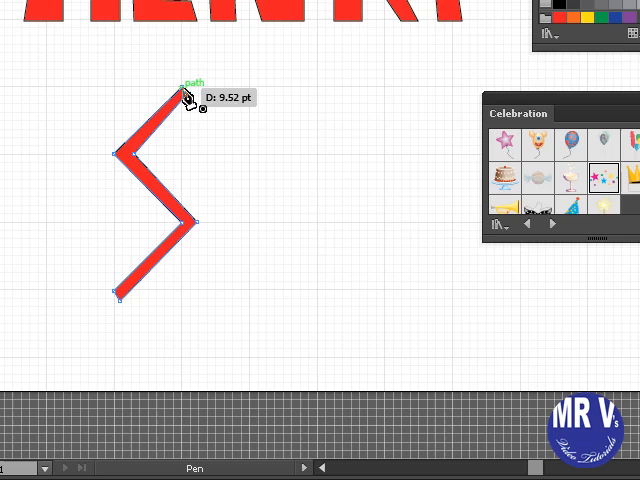
pyautogui.moveTo(186, 95)
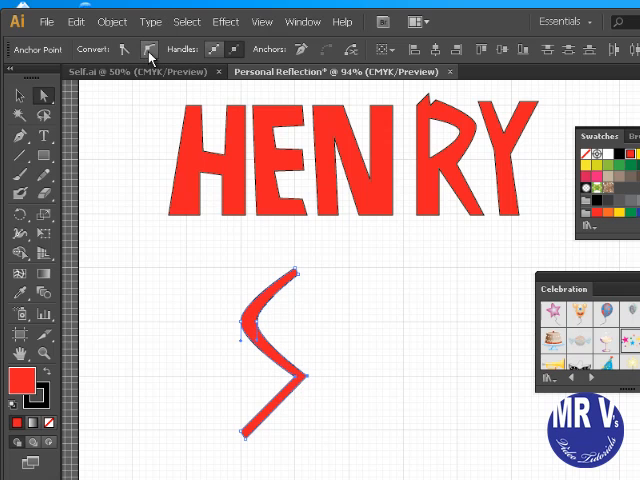
pyautogui.click(358, 432)
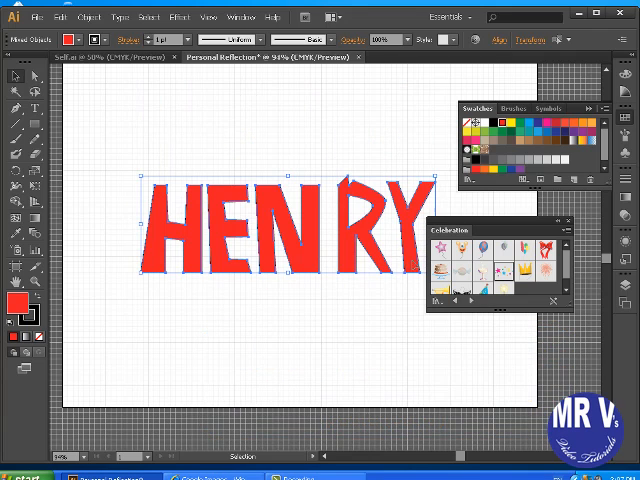
# Deselect the lettering and switch to Direct Selection to edit the R's anchor points
pyautogui.click(109, 165)
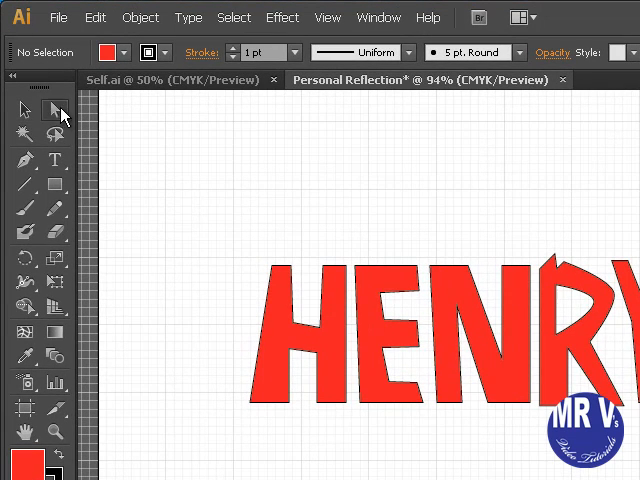
pyautogui.click(56, 109)
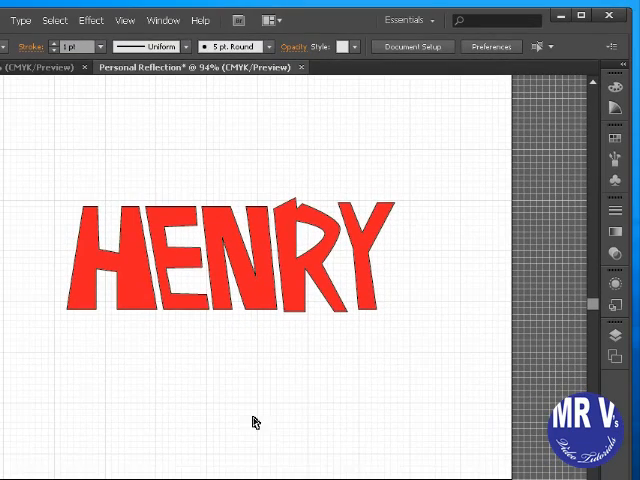
pyautogui.moveTo(30, 188)
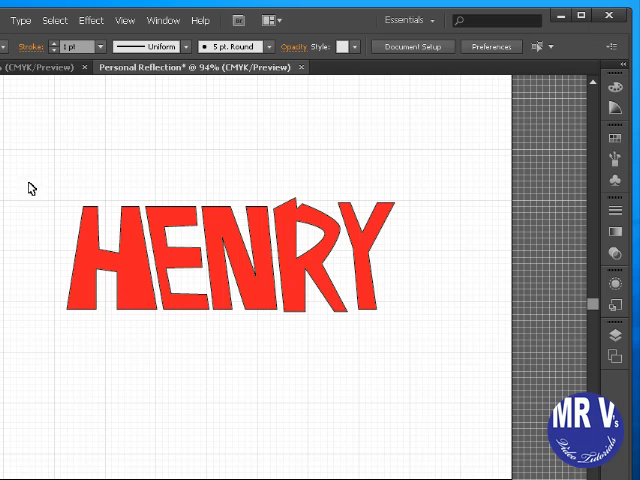
# Drag a marquee around H, E, N, R and Y to select them together
pyautogui.moveTo(40, 175); pyautogui.dragTo(410, 320)
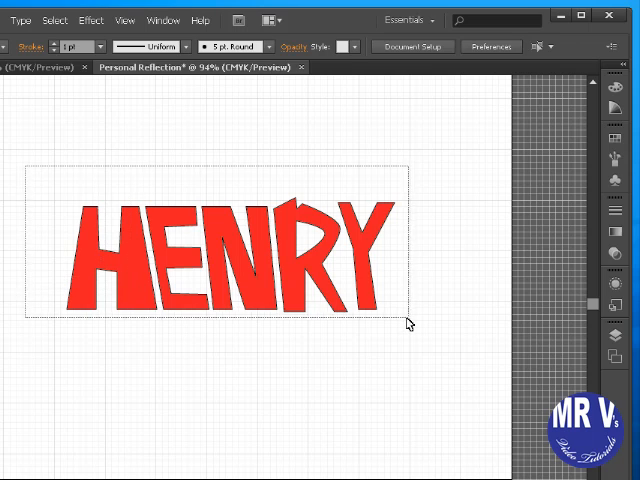
pyautogui.click(612, 146)
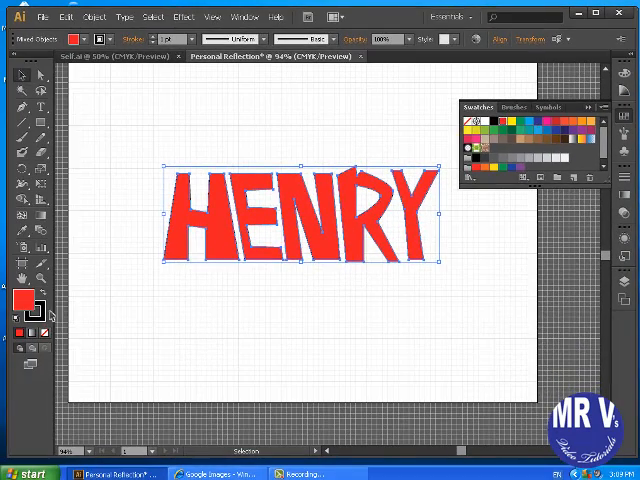
pyautogui.moveTo(257, 279)
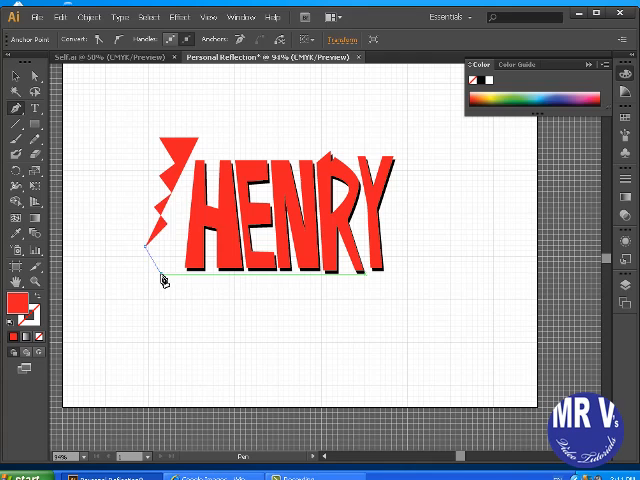
# Extend the jagged splatter outline down the left side, along the bottom and across the top
pyautogui.moveTo(160, 280); pyautogui.dragTo(220, 315)
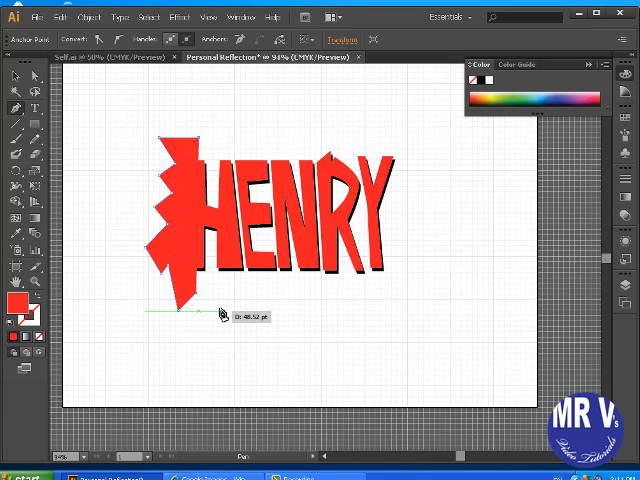
pyautogui.moveTo(220, 314); pyautogui.dragTo(303, 309)
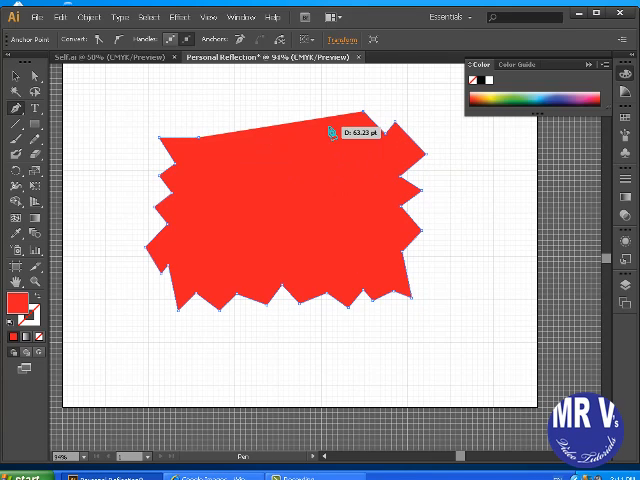
pyautogui.moveTo(332, 133); pyautogui.dragTo(250, 135)
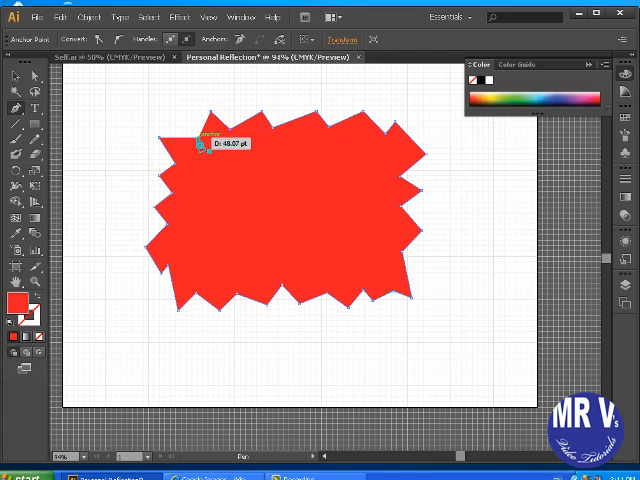
pyautogui.moveTo(29, 77)
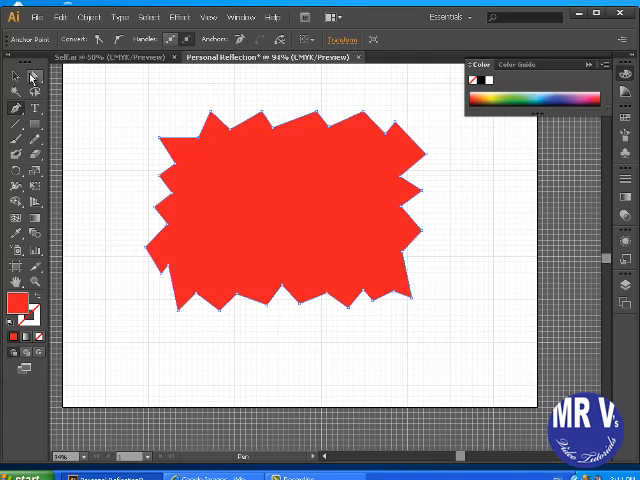
# Give the burst shape a red outline and send it behind the HENRY lettering
pyautogui.click(17, 76)
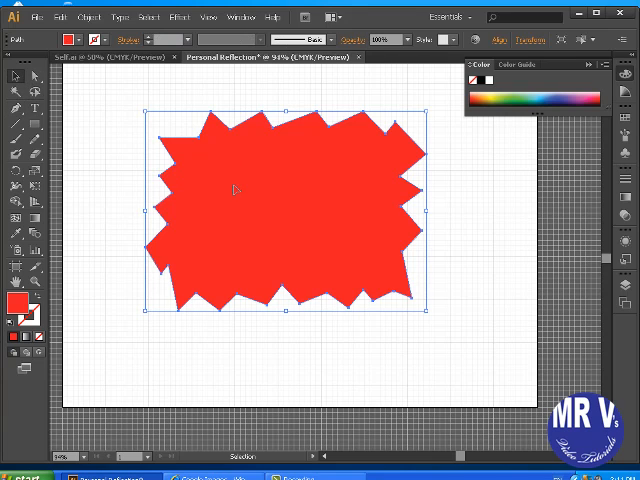
pyautogui.click(30, 338)
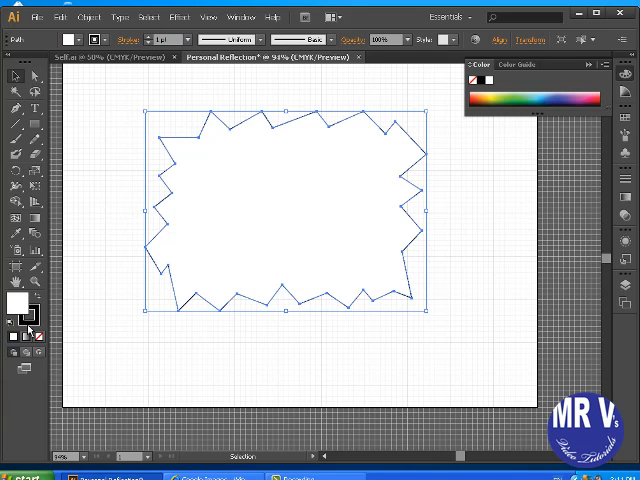
pyautogui.moveTo(37, 338)
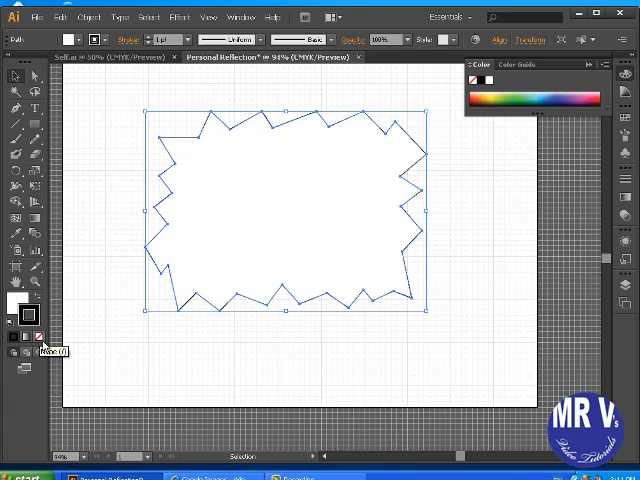
pyautogui.moveTo(451, 211)
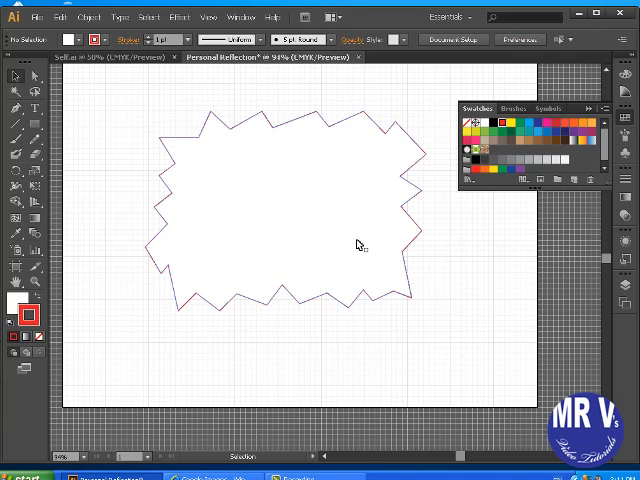
pyautogui.rightClick(358, 244)
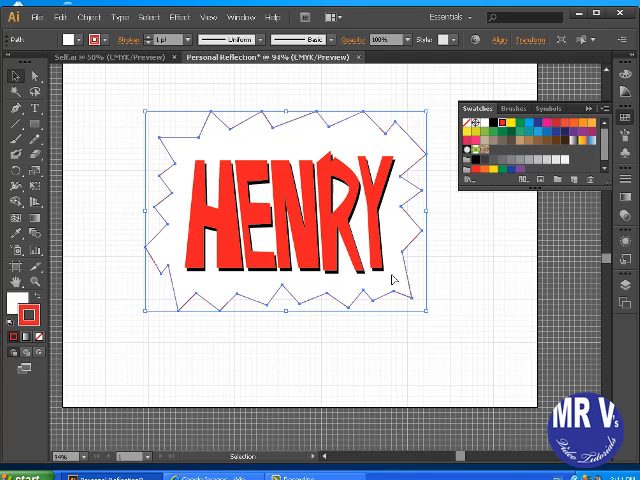
pyautogui.moveTo(287, 112)
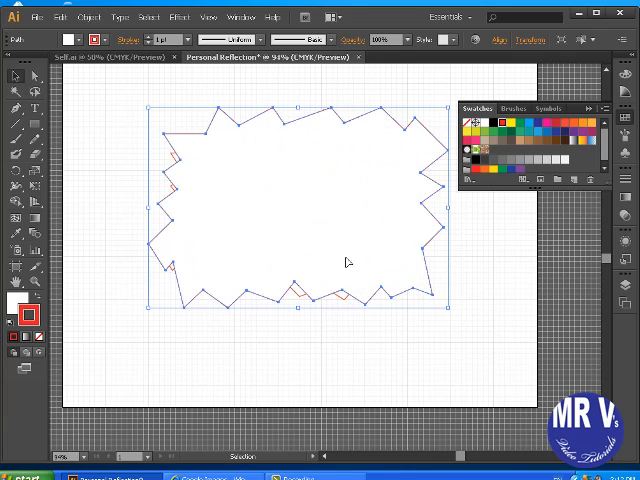
# Open the context menu on the larger red burst to send it backward
pyautogui.rightClick(347, 262)
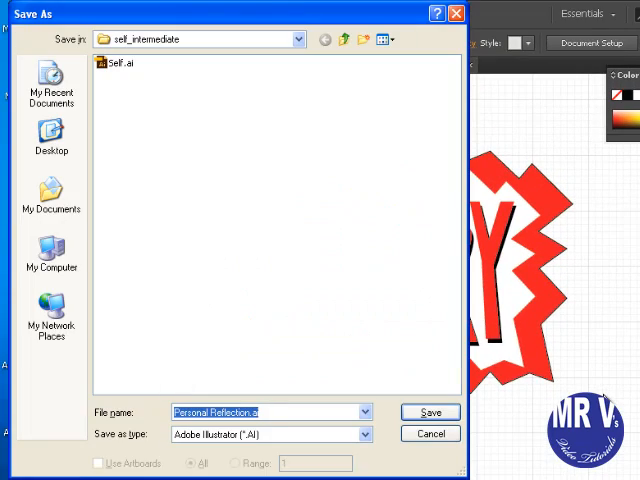
# Save the poster as Personal Reflection.ai in self_intermediate, accepting the Illustrator Options
pyautogui.click(300, 39)
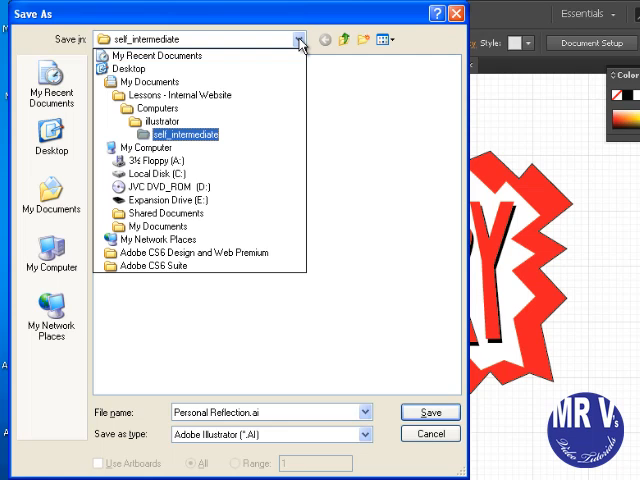
pyautogui.click(153, 108)
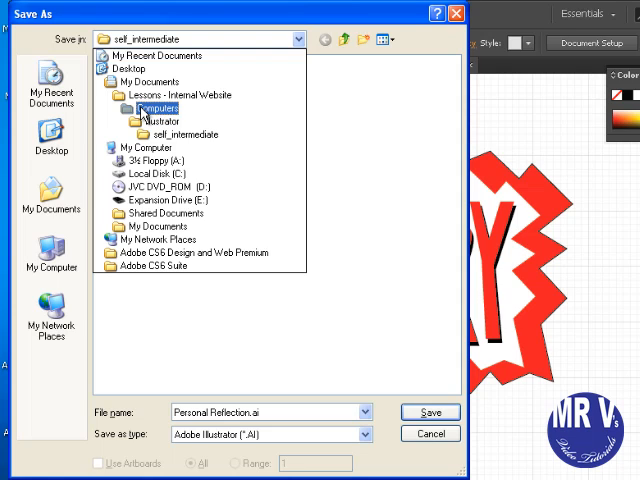
pyautogui.click(185, 134)
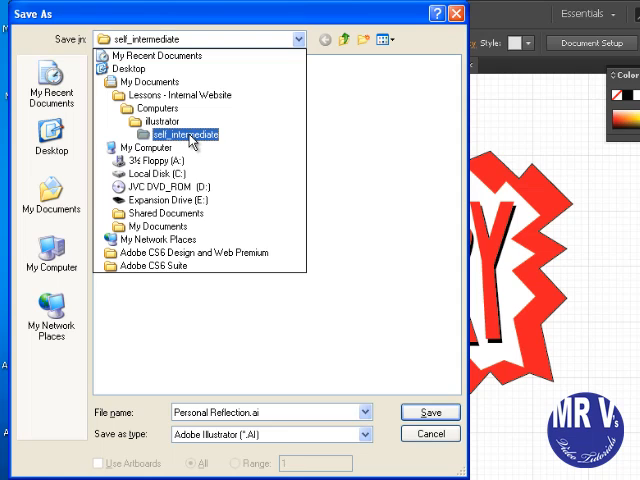
pyautogui.doubleClick(185, 134)
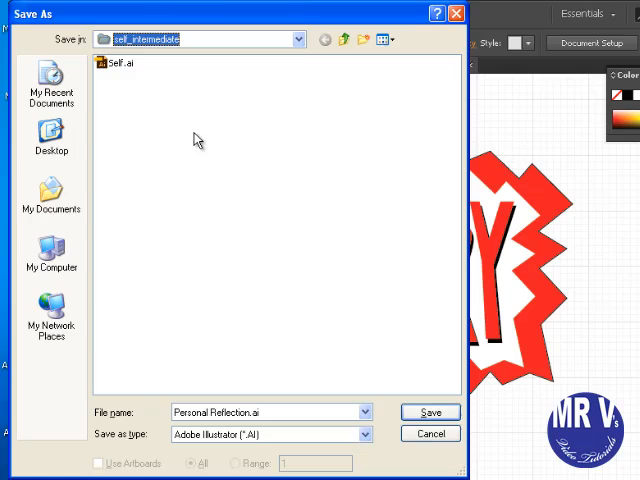
pyautogui.click(433, 412)
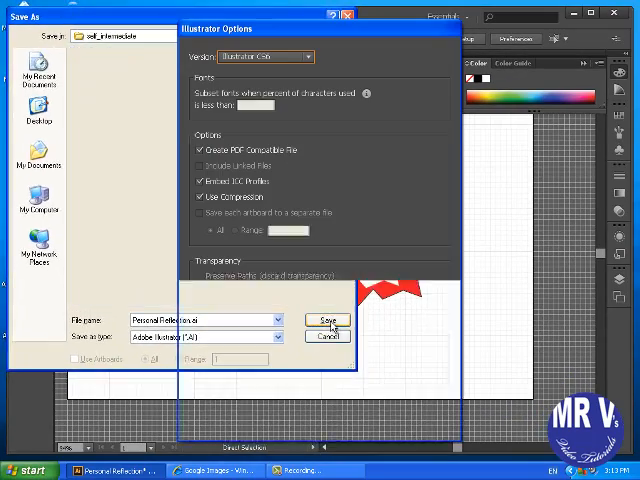
pyautogui.click(327, 321)
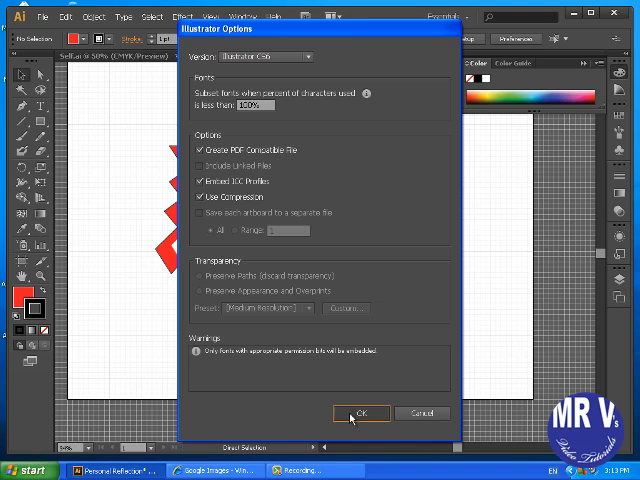
pyautogui.click(362, 413)
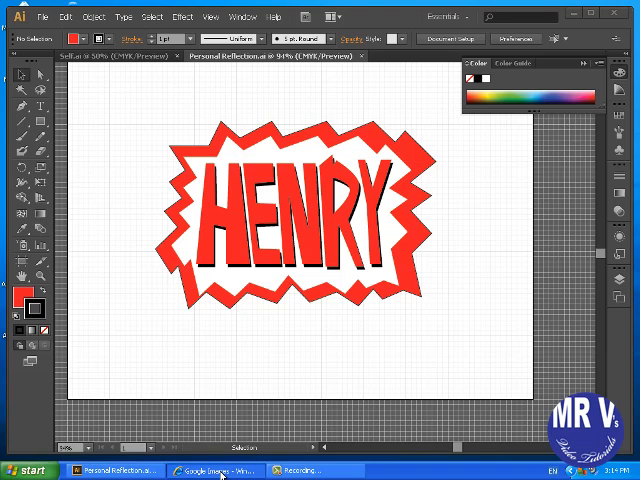
# Switch to Internet Explorer for the Google Images skiing photo search
pyautogui.click(215, 470)
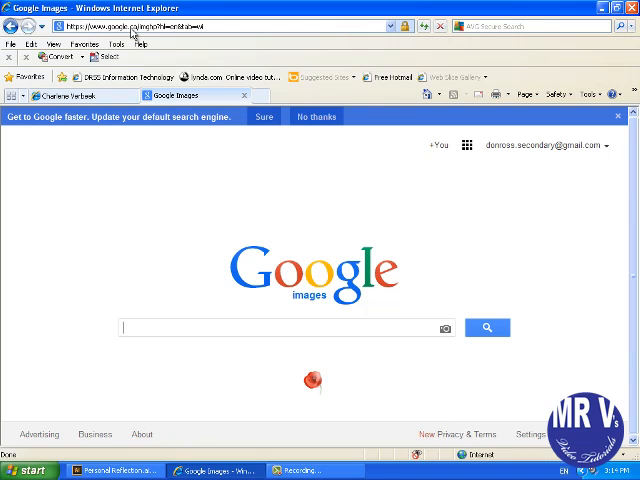
pyautogui.moveTo(122, 146)
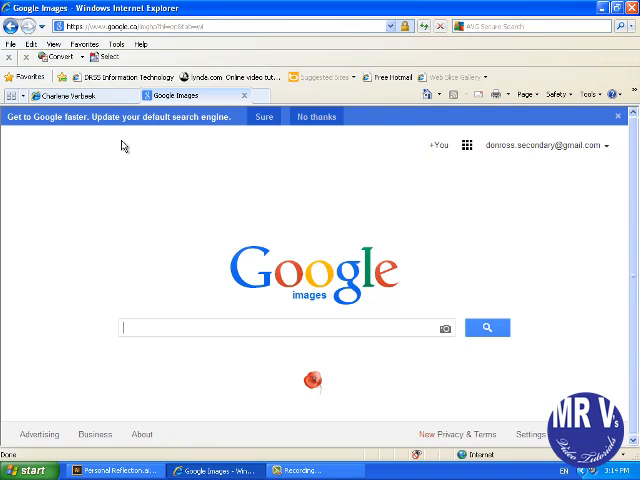
pyautogui.moveTo(154, 389)
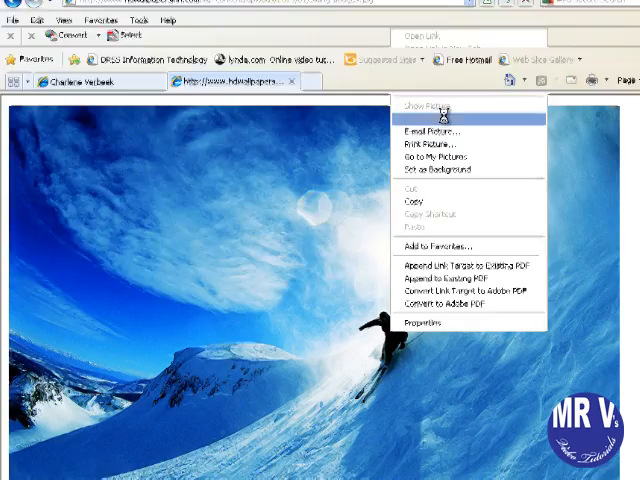
# Save the skiing picture as Skiing-Images into illustrator > self_intermediate
pyautogui.click(423, 118)
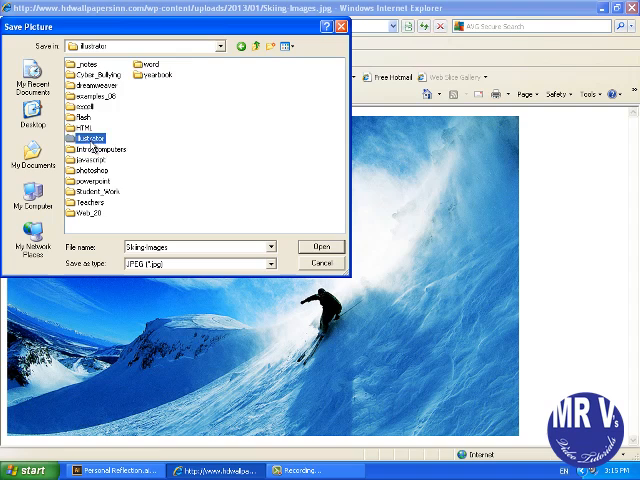
pyautogui.doubleClick(91, 138)
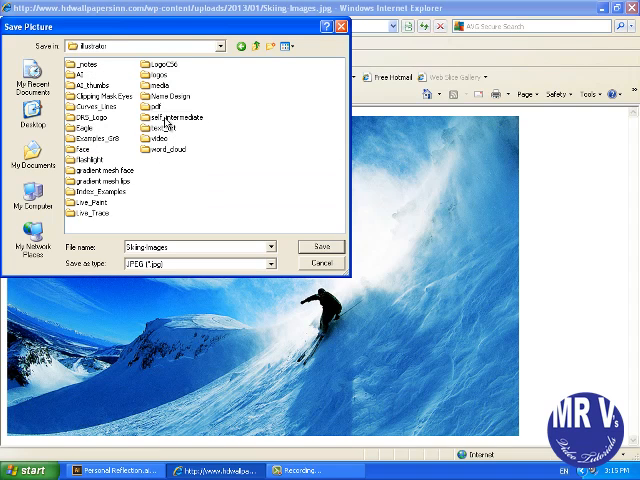
pyautogui.doubleClick(166, 120)
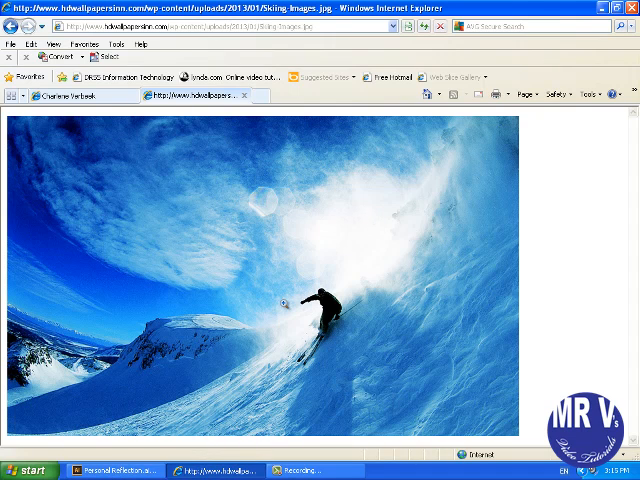
pyautogui.moveTo(416, 323)
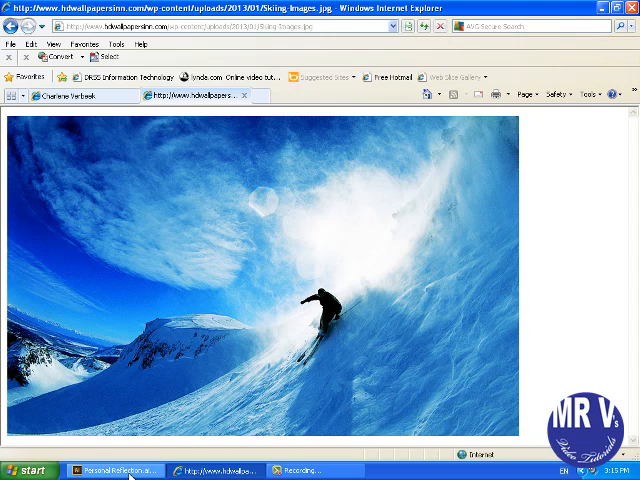
# Place Skiing-Images.jpg from self_intermediate onto the Personal Reflection artboard
pyautogui.click(115, 469)
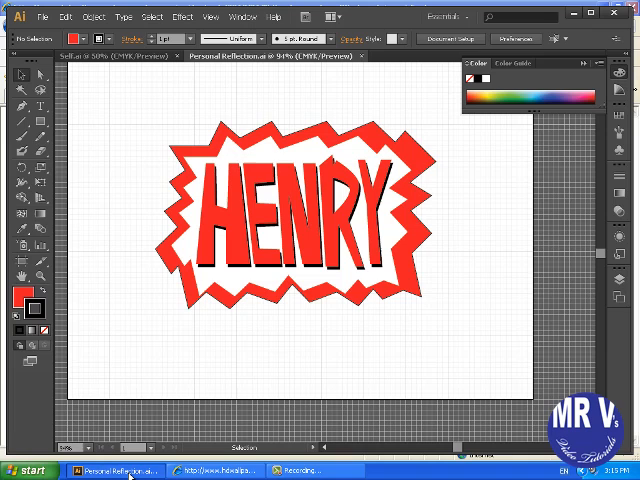
pyautogui.click(30, 16)
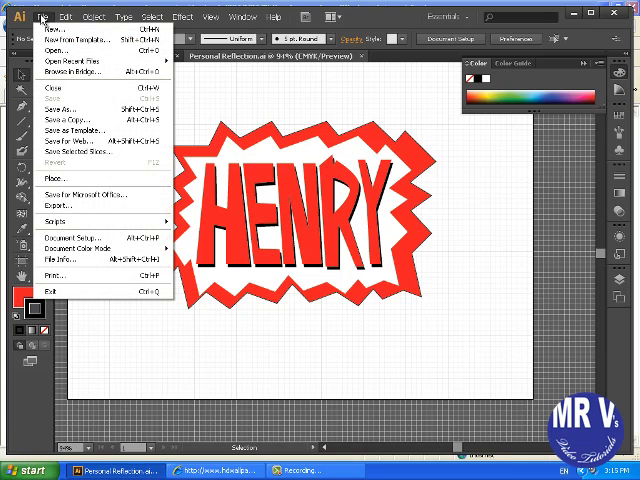
pyautogui.click(57, 175)
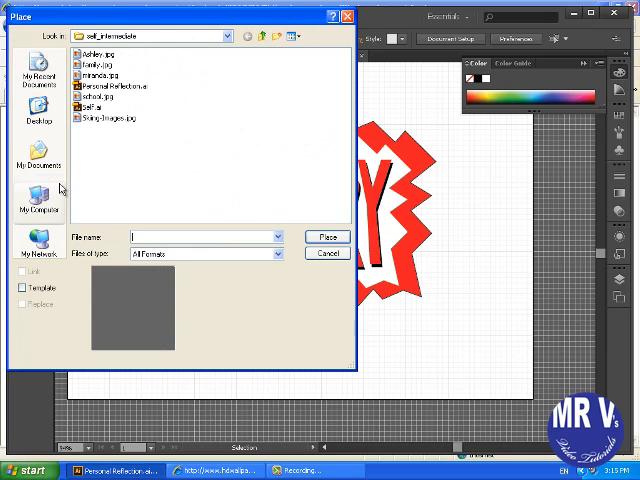
pyautogui.moveTo(108, 100)
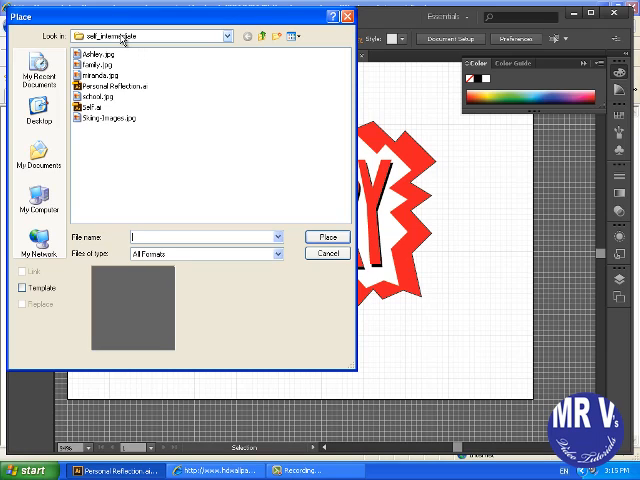
pyautogui.click(219, 35)
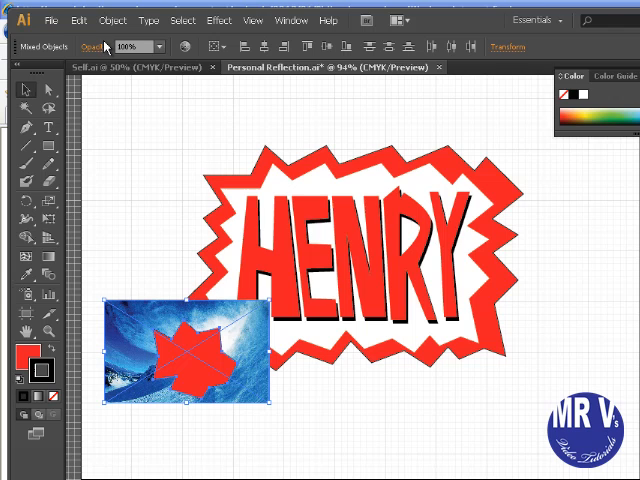
# Clip the skiing photo inside the red-bordered star with Object > Clipping Mask > Make
pyautogui.click(112, 21)
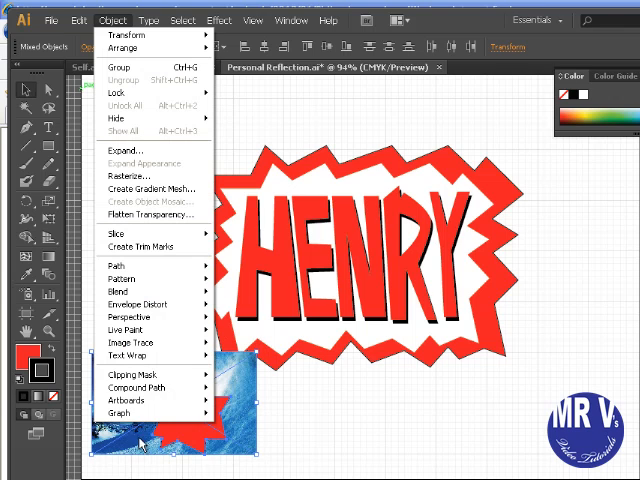
pyautogui.moveTo(130, 374)
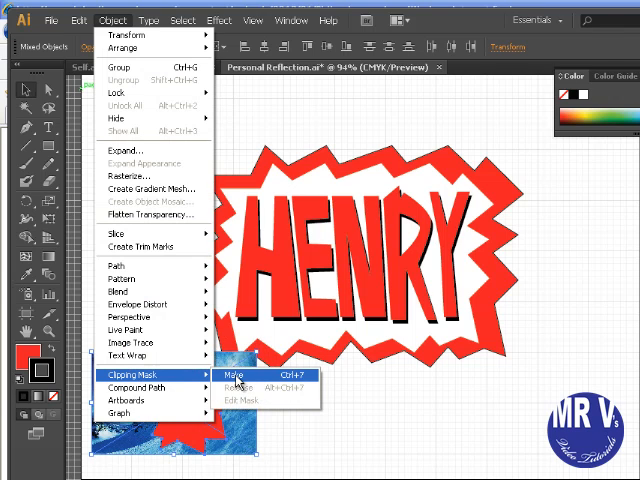
pyautogui.click(232, 372)
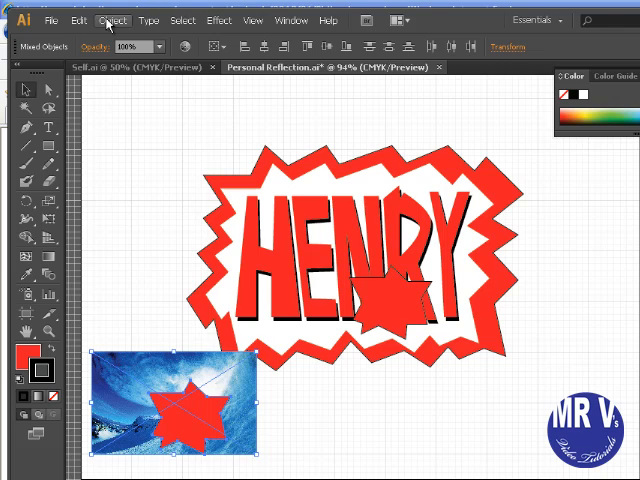
pyautogui.click(114, 20)
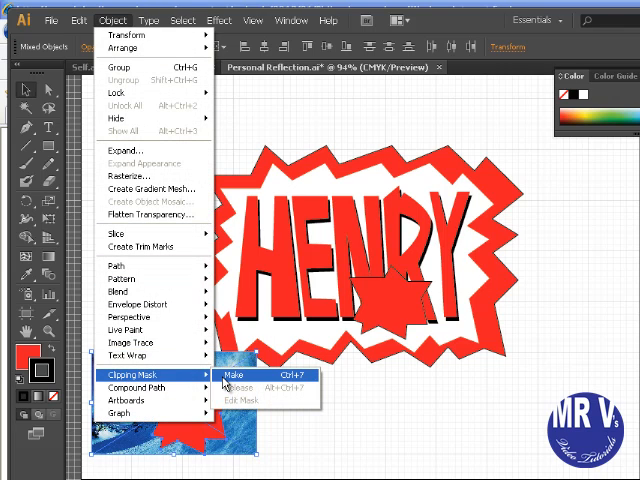
pyautogui.click(229, 371)
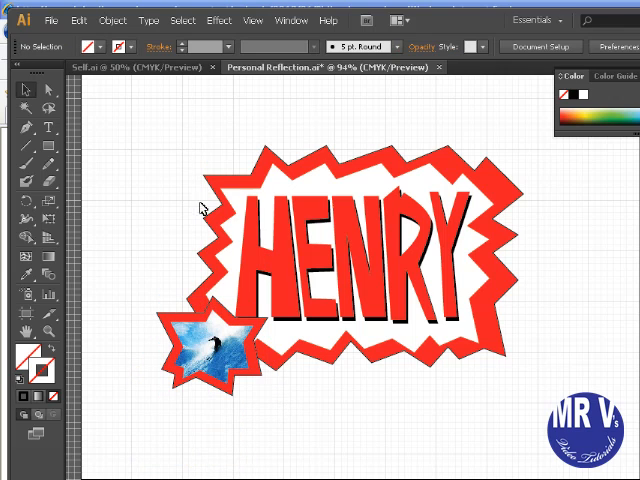
pyautogui.moveTo(510, 348)
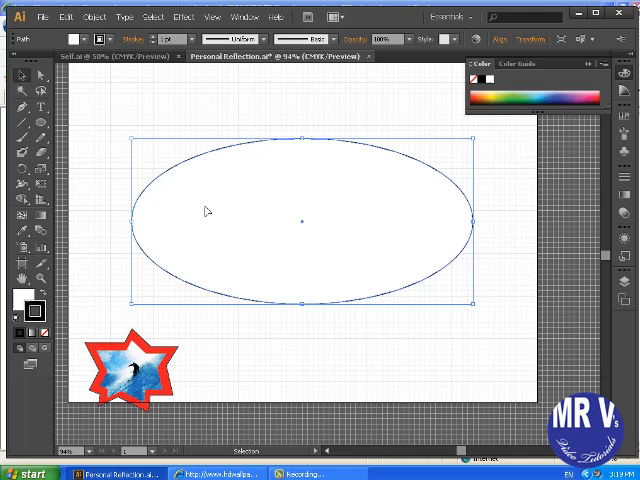
# Send the new ellipse to back and eyedropper-fill it with the text's red
pyautogui.rightClick(206, 210)
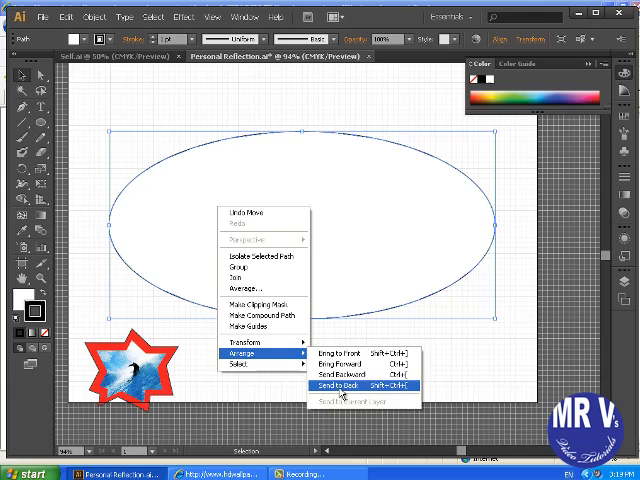
pyautogui.click(339, 383)
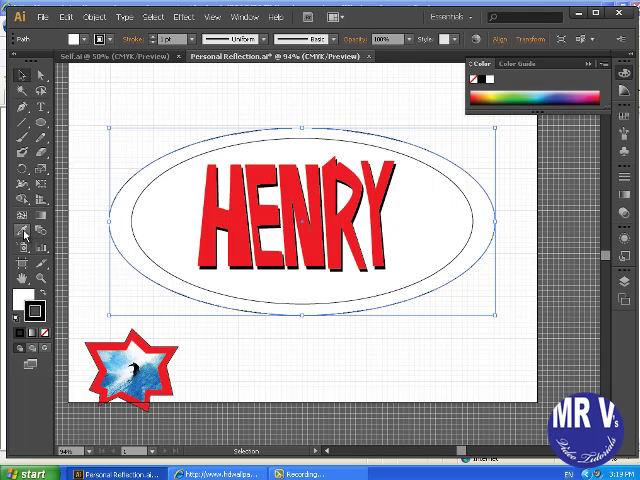
pyautogui.click(25, 238)
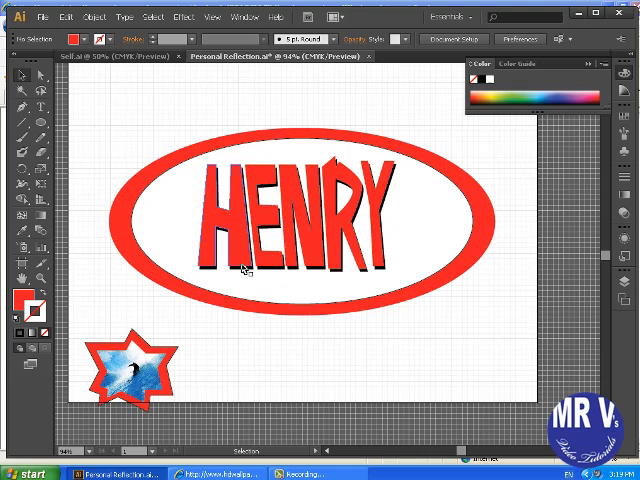
pyautogui.moveTo(239, 336)
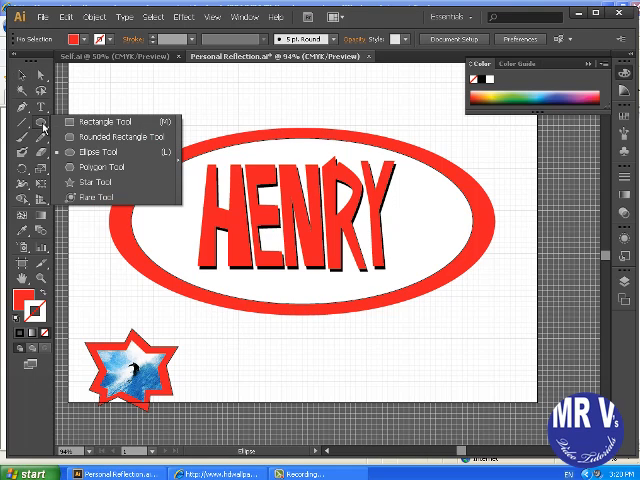
# Switch to the Polygon tool from the shape flyout and set its side count for a hexagon
pyautogui.click(100, 137)
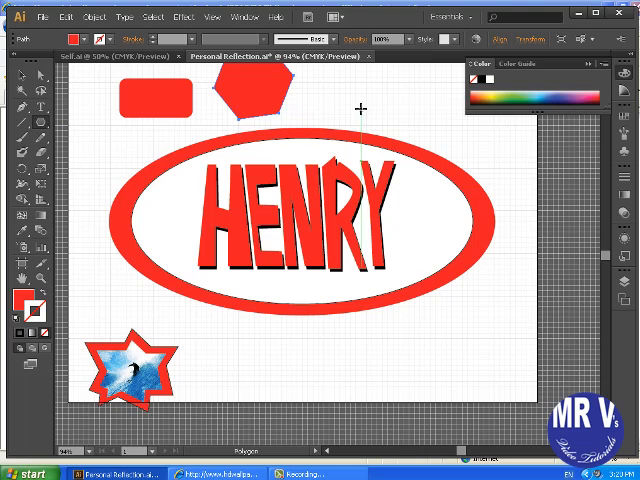
pyautogui.click(360, 107)
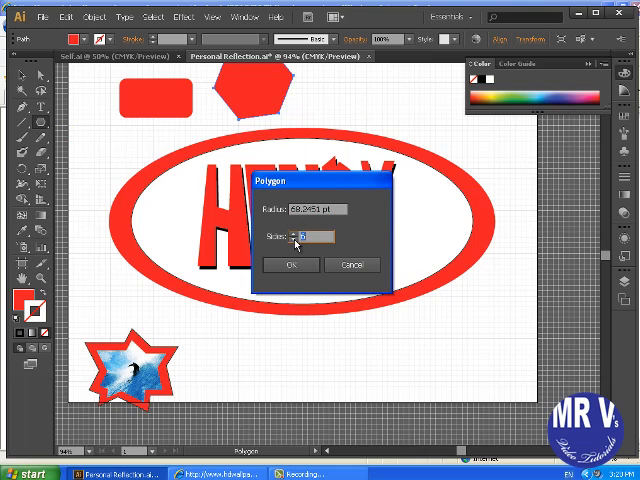
pyautogui.click(291, 264)
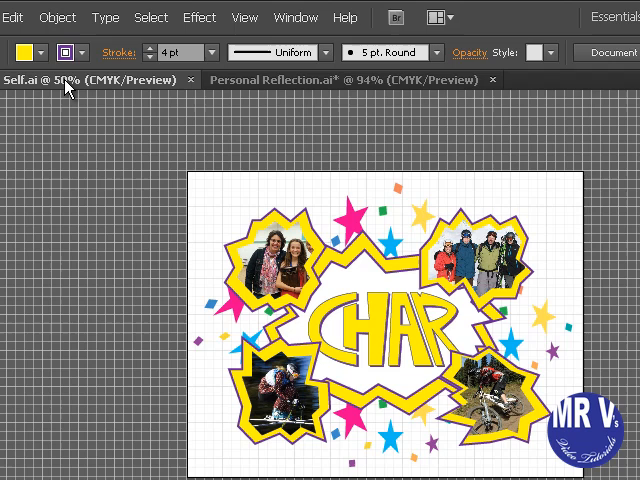
pyautogui.moveTo(75, 90)
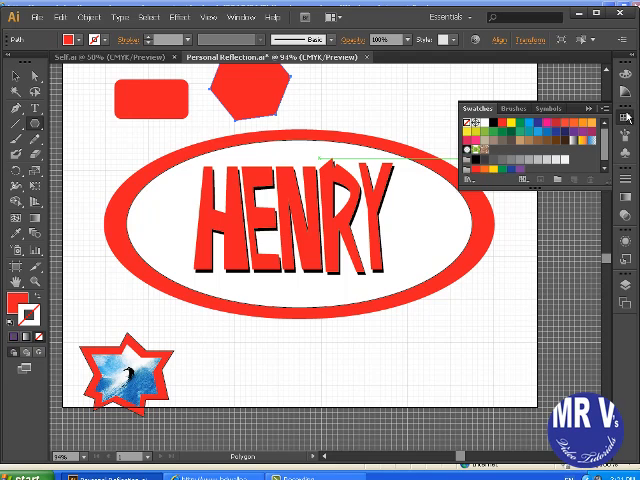
pyautogui.moveTo(549, 105)
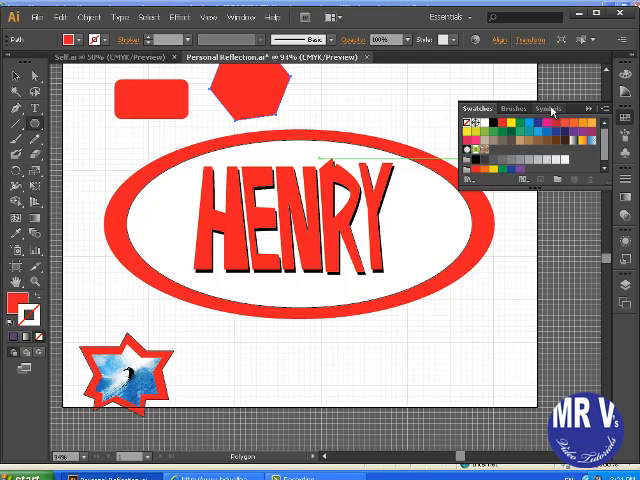
# Open the Symbols panel and bring the splatter symbol onto the lower right
pyautogui.click(553, 107)
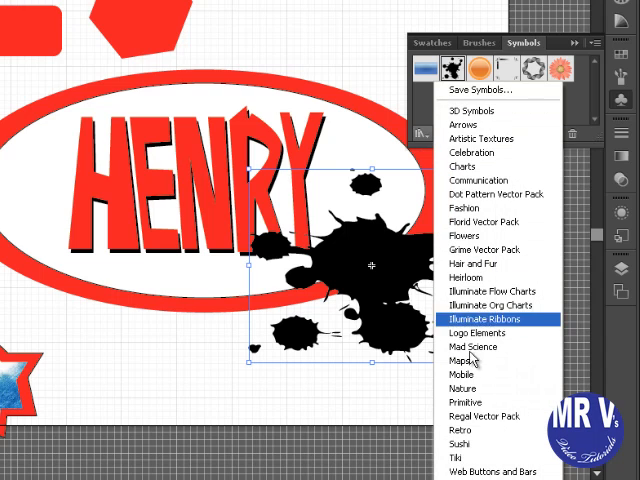
pyautogui.moveTo(472, 89)
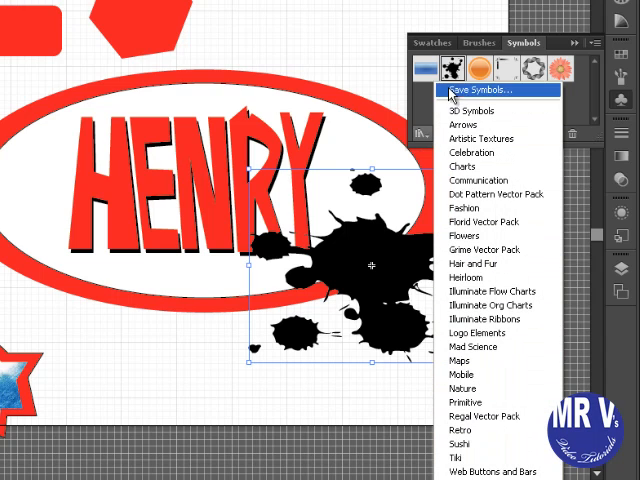
pyautogui.moveTo(453, 442)
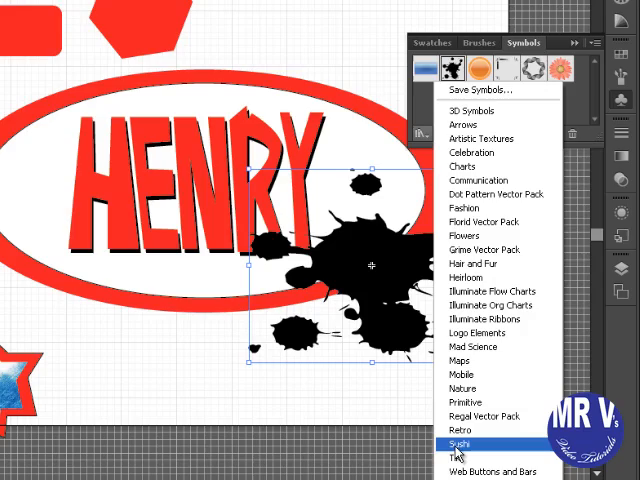
pyautogui.click(461, 452)
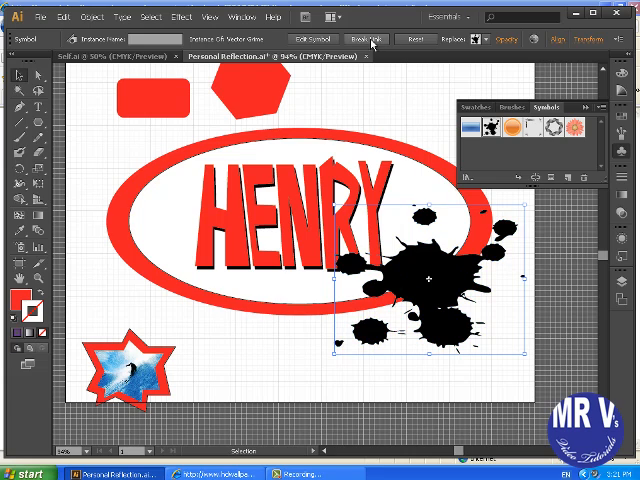
pyautogui.moveTo(369, 40)
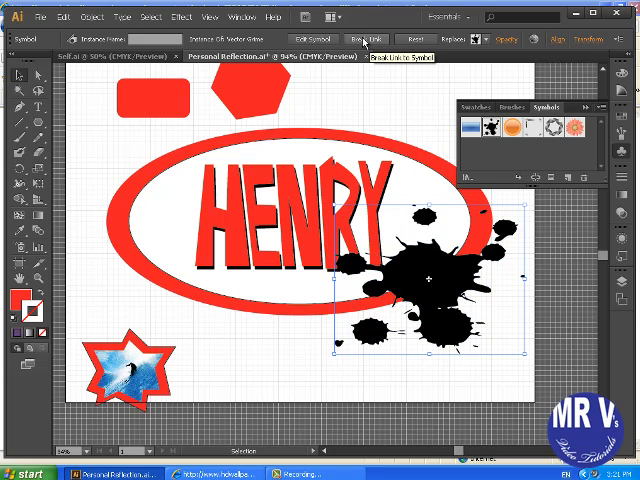
# Break the splatter's symbol link and fill it red from Swatches
pyautogui.click(381, 40)
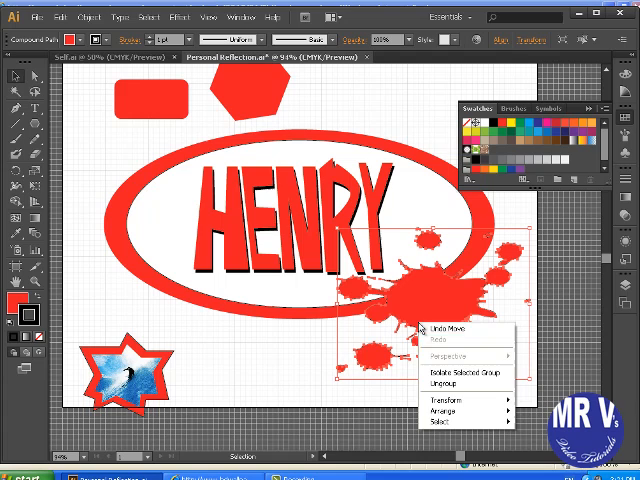
pyautogui.click(457, 403)
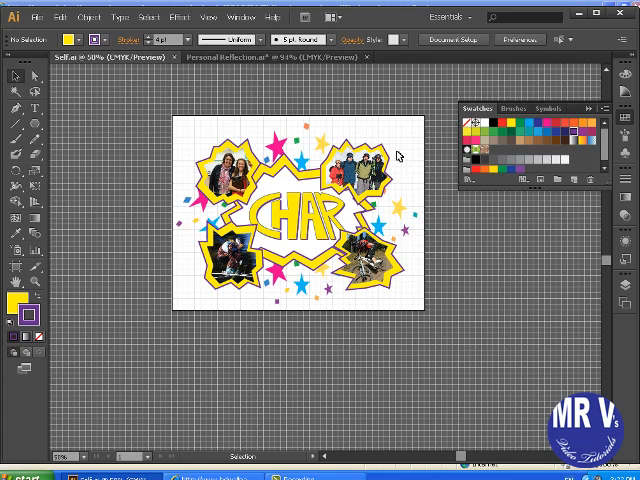
pyautogui.moveTo(345, 130)
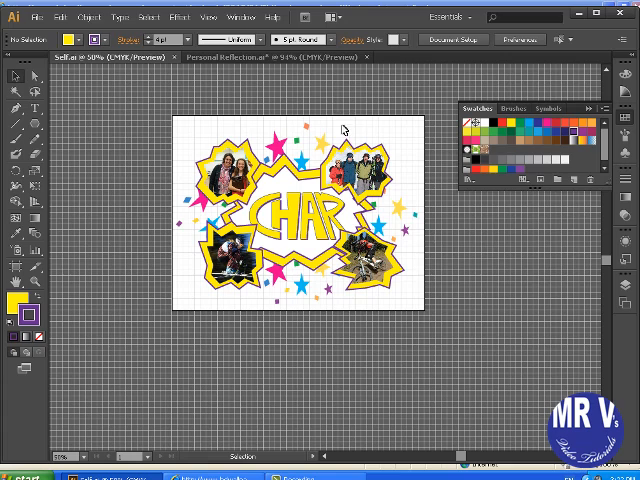
pyautogui.moveTo(358, 133)
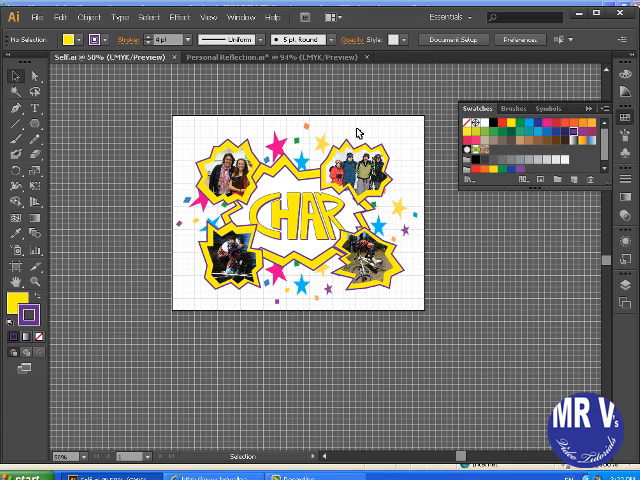
pyautogui.moveTo(410, 198)
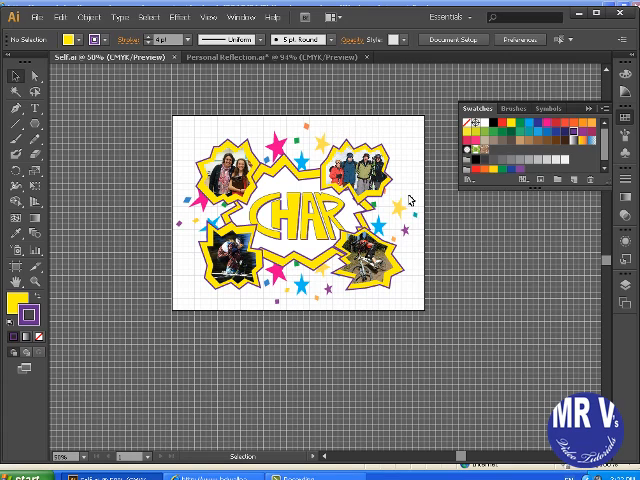
pyautogui.moveTo(355, 132)
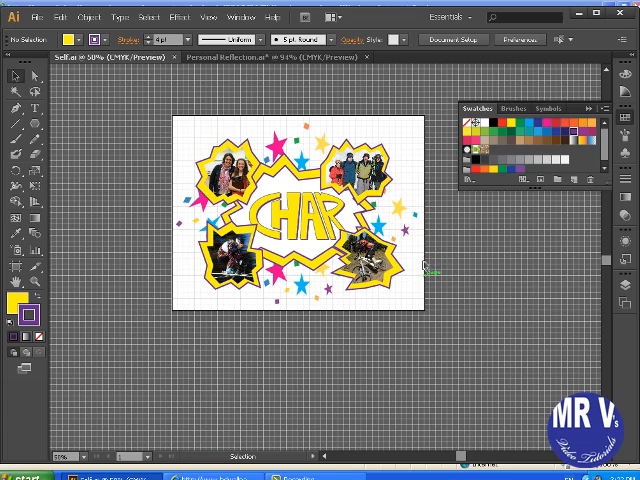
pyautogui.moveTo(421, 268)
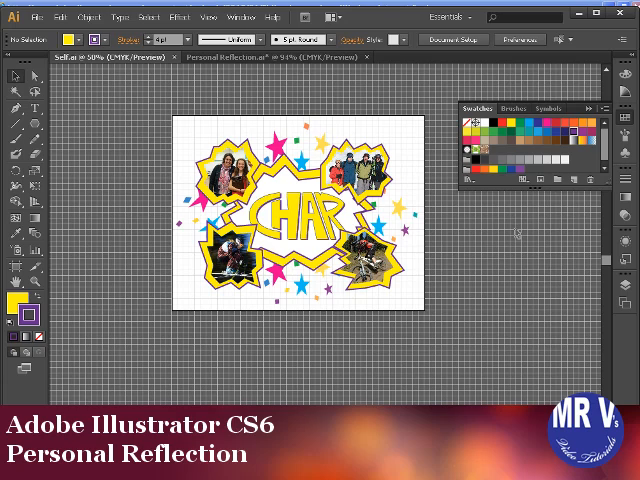
pyautogui.moveTo(500, 268)
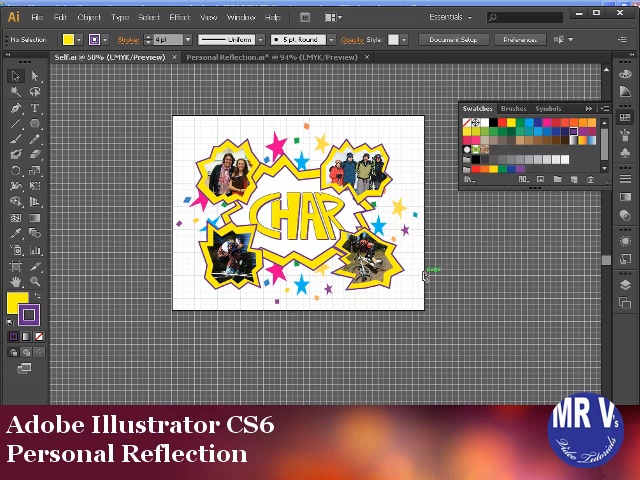
pyautogui.moveTo(460, 245)
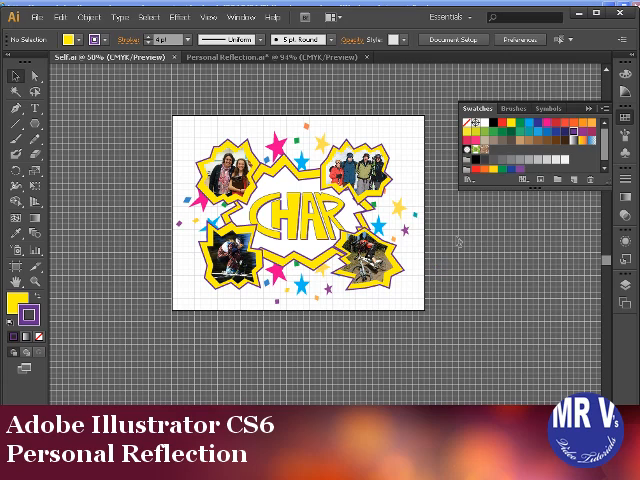